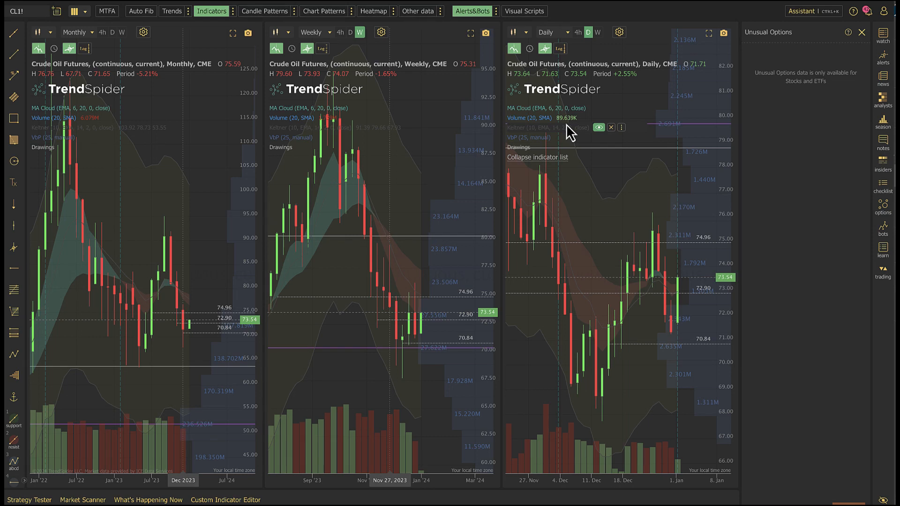
{"action": "mouse_move", "coordinate": [569, 132]}
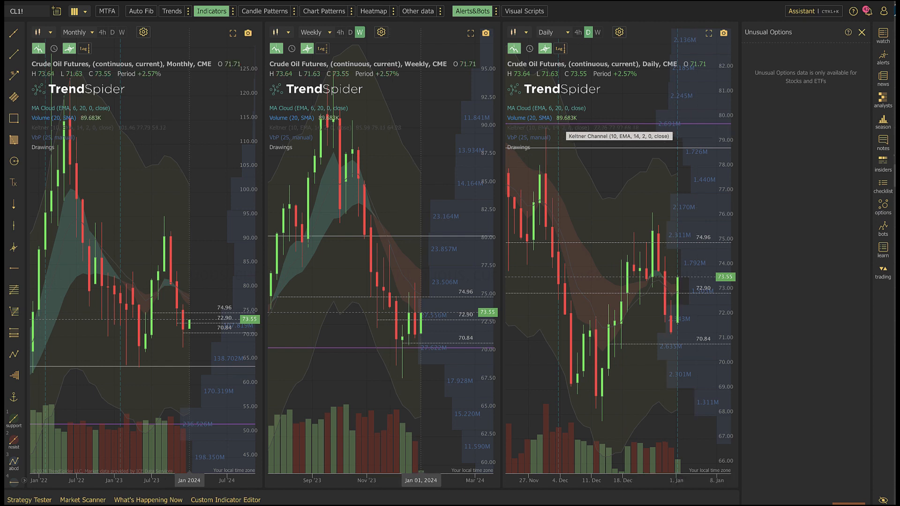
{"action": "mouse_move", "coordinate": [647, 338]}
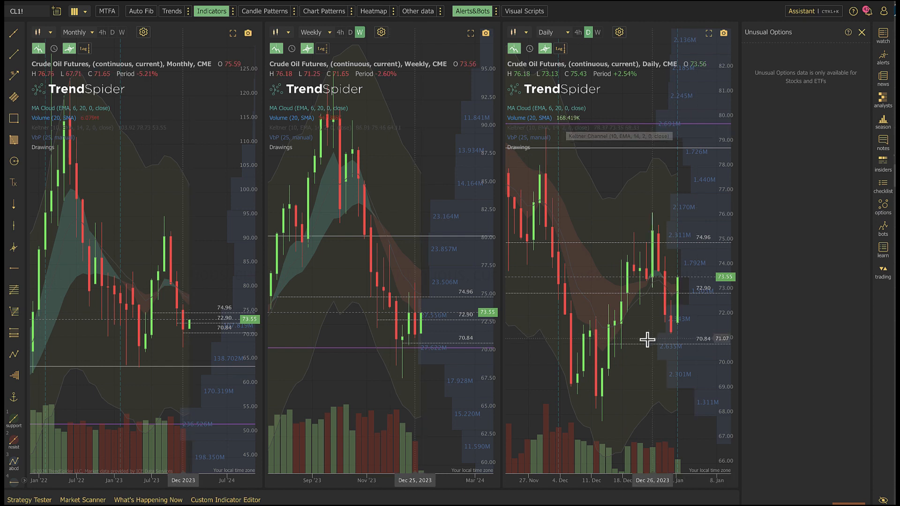
{"action": "mouse_move", "coordinate": [462, 433]}
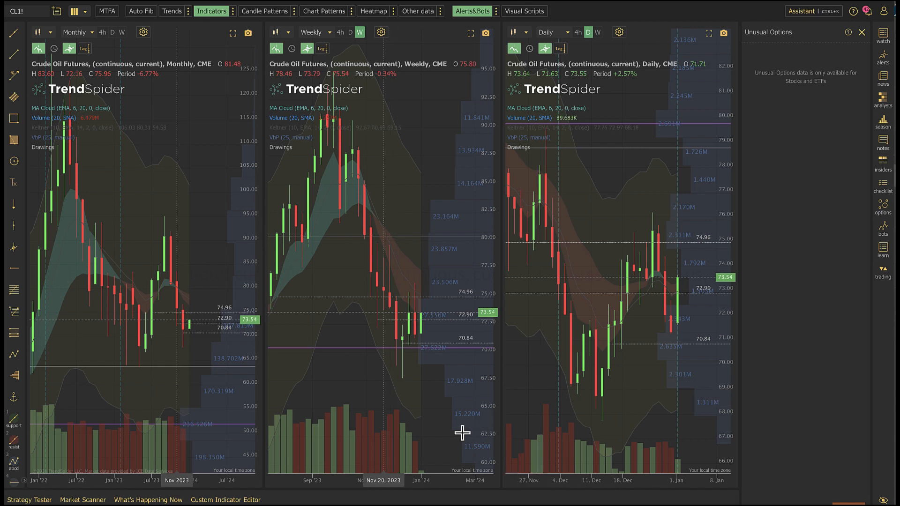
{"action": "mouse_move", "coordinate": [375, 427]}
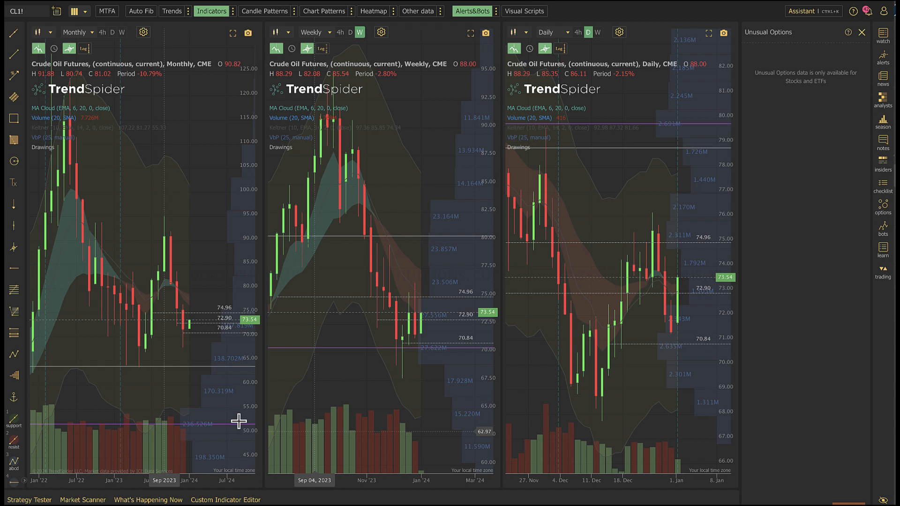
{"action": "mouse_move", "coordinate": [220, 279]}
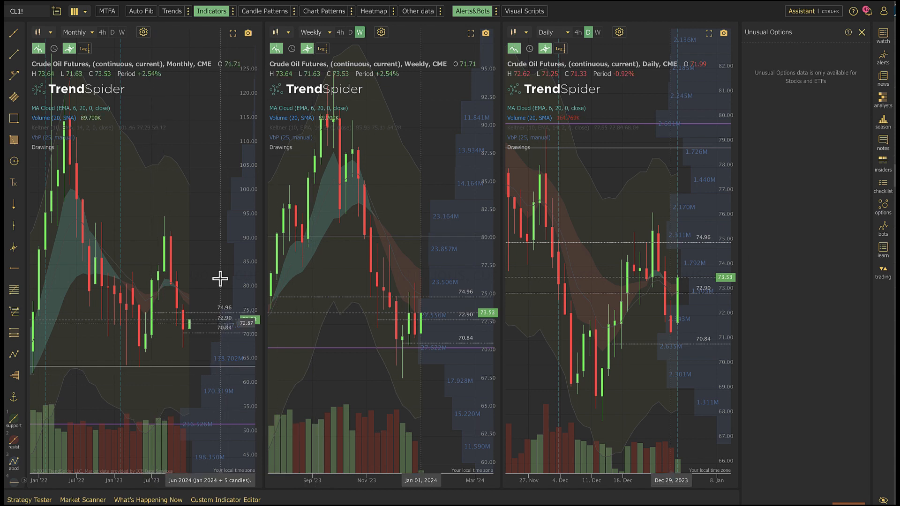
{"action": "mouse_move", "coordinate": [173, 213]}
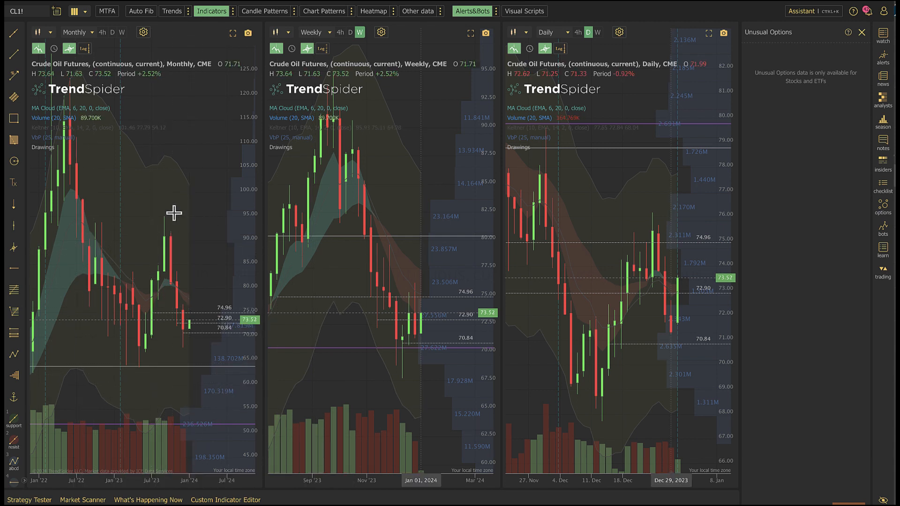
{"action": "mouse_move", "coordinate": [358, 320]}
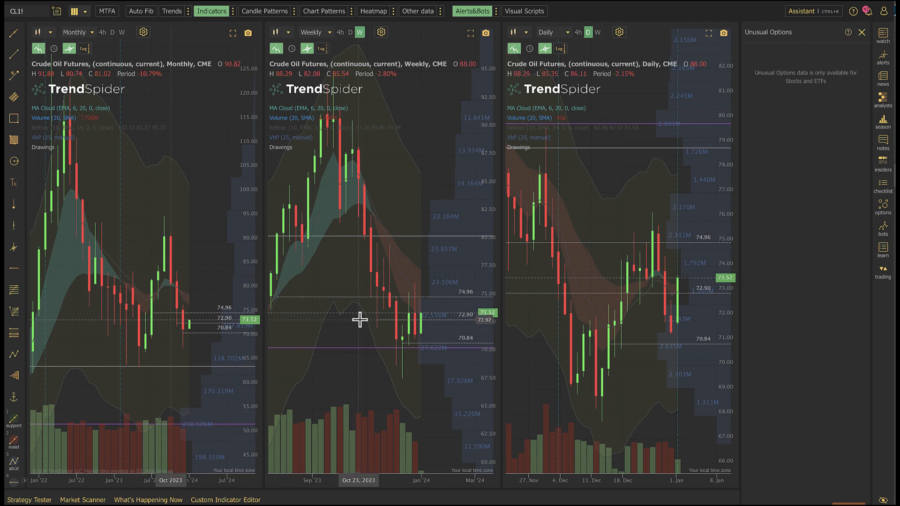
{"action": "mouse_move", "coordinate": [512, 314]}
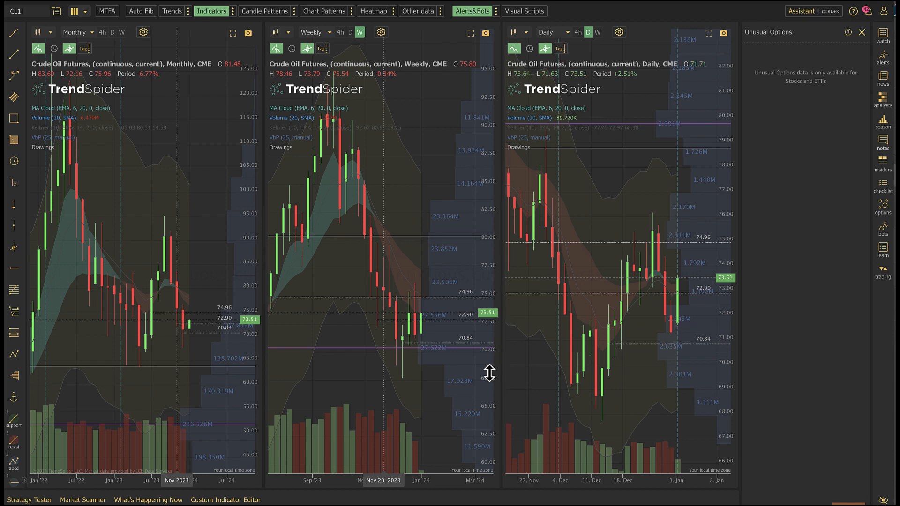
{"action": "mouse_move", "coordinate": [466, 353]}
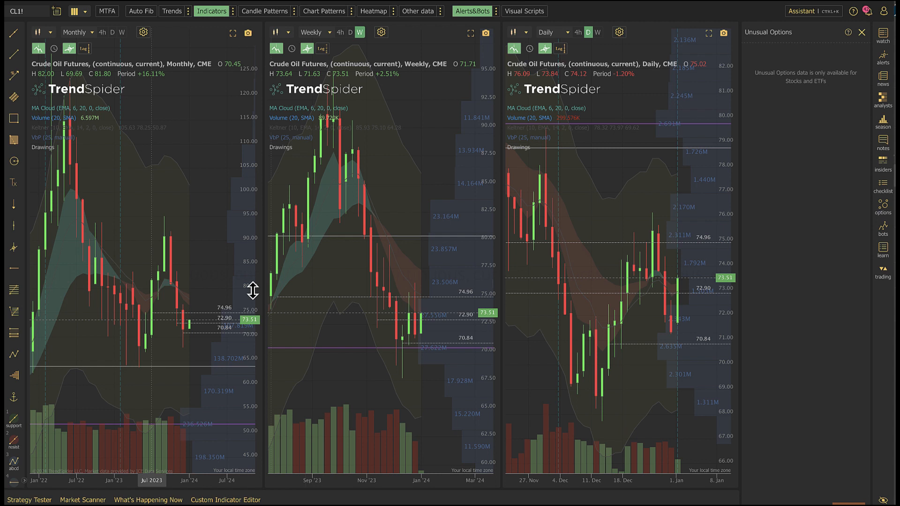
{"action": "mouse_move", "coordinate": [261, 317]}
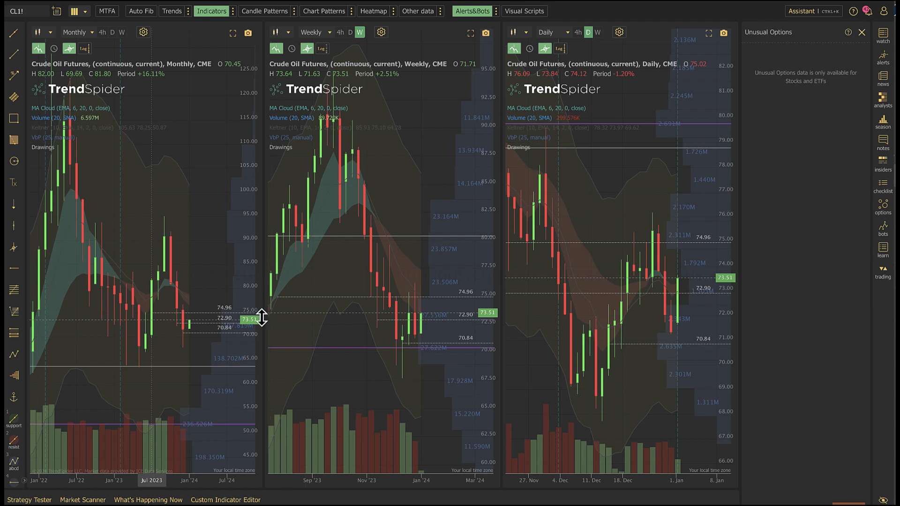
{"action": "mouse_move", "coordinate": [194, 365]}
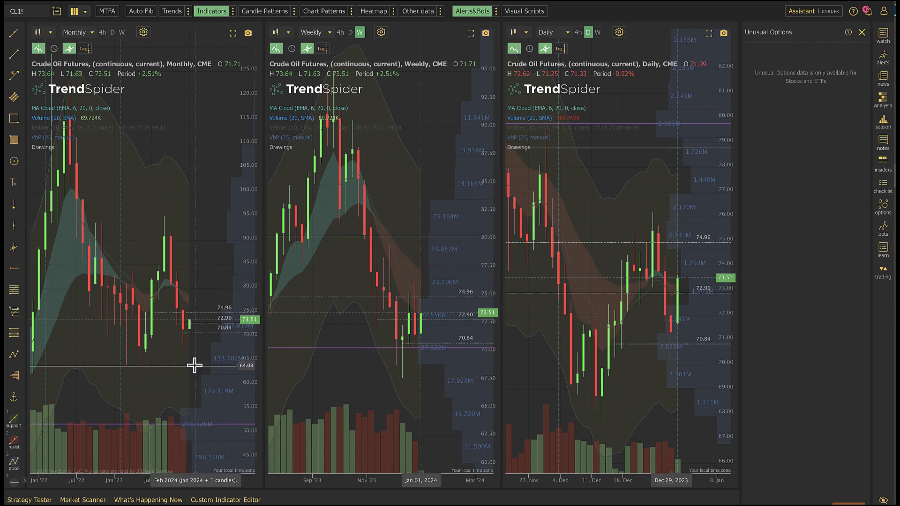
{"action": "mouse_move", "coordinate": [234, 353]}
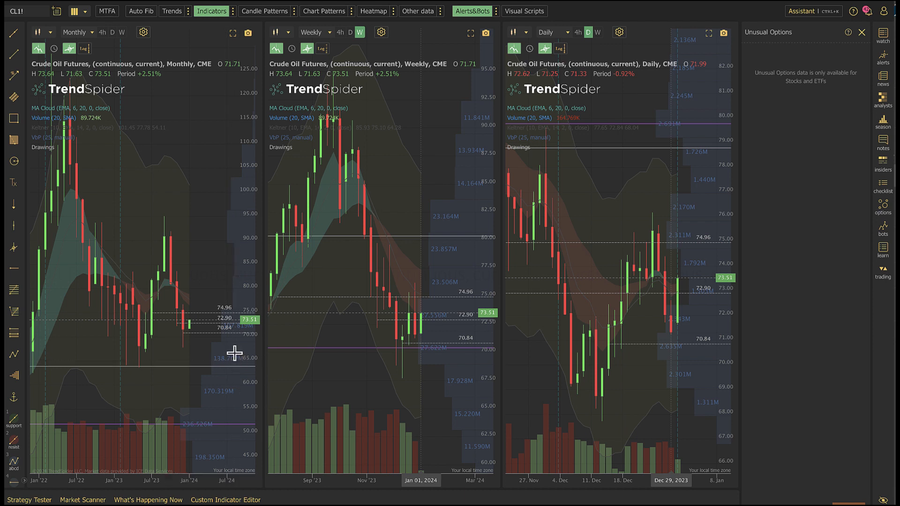
{"action": "mouse_move", "coordinate": [184, 319]}
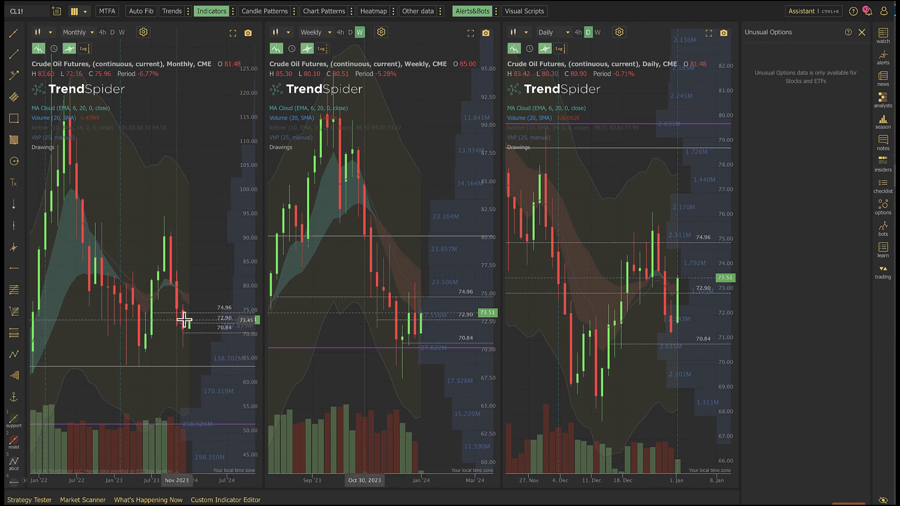
{"action": "mouse_move", "coordinate": [418, 339]}
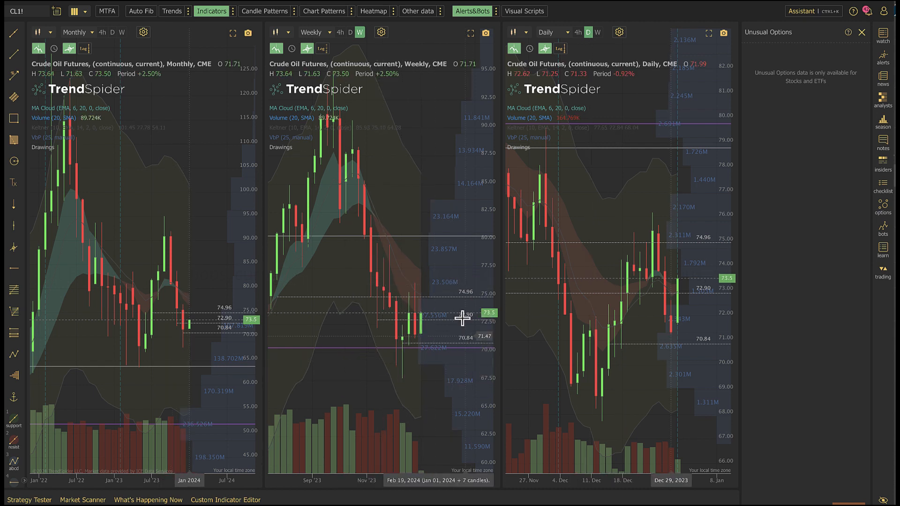
{"action": "mouse_move", "coordinate": [398, 354]}
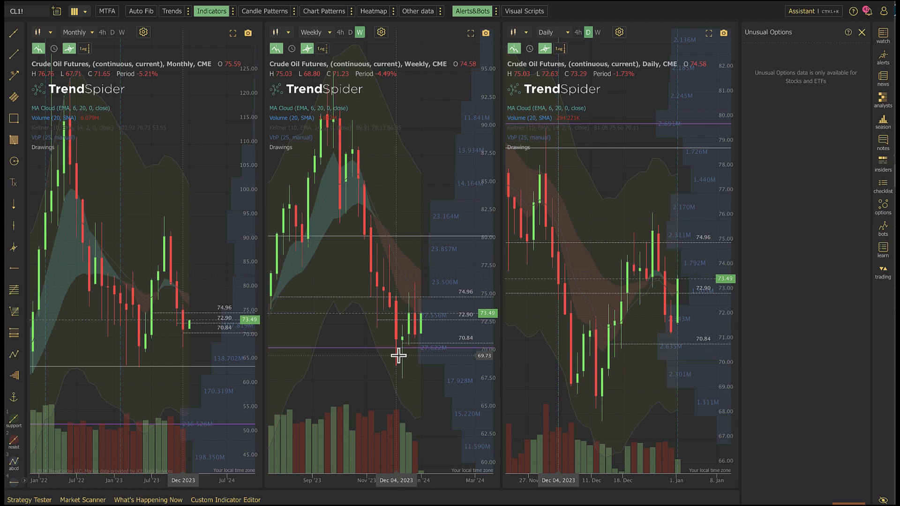
{"action": "mouse_move", "coordinate": [608, 368]}
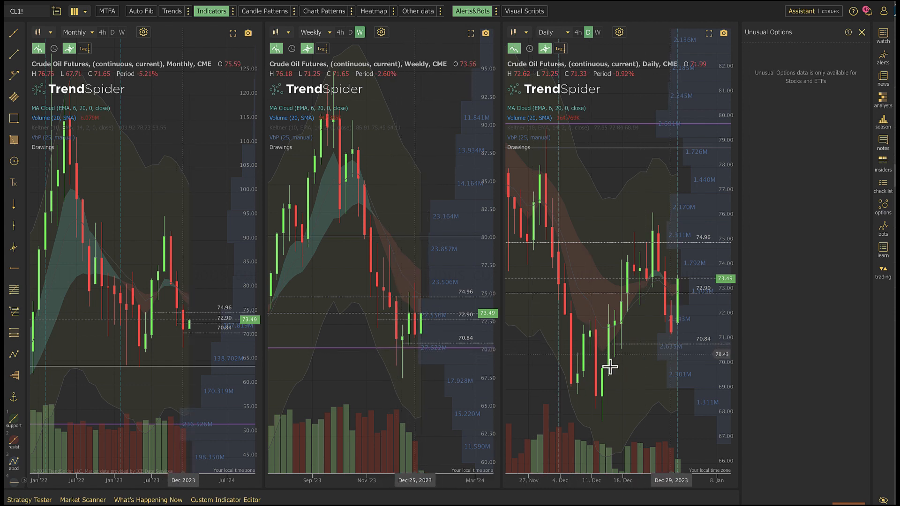
{"action": "mouse_move", "coordinate": [555, 273]}
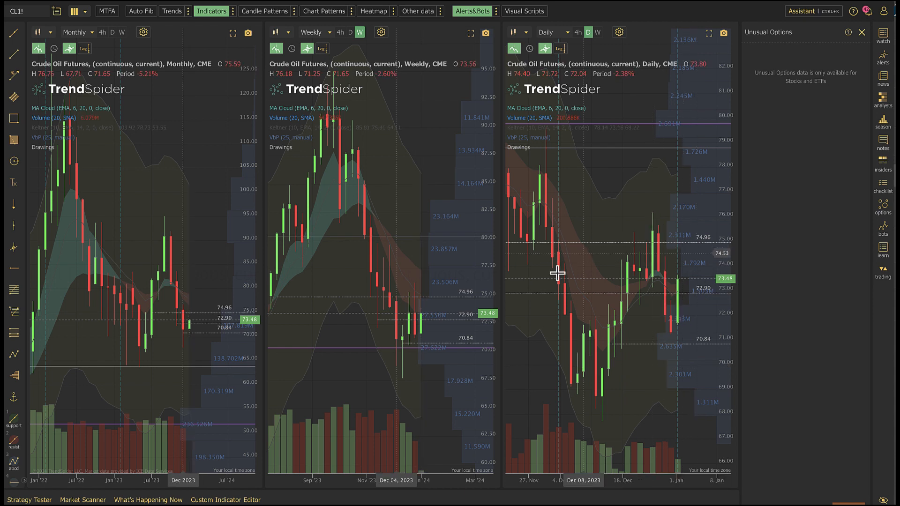
{"action": "mouse_move", "coordinate": [649, 368]}
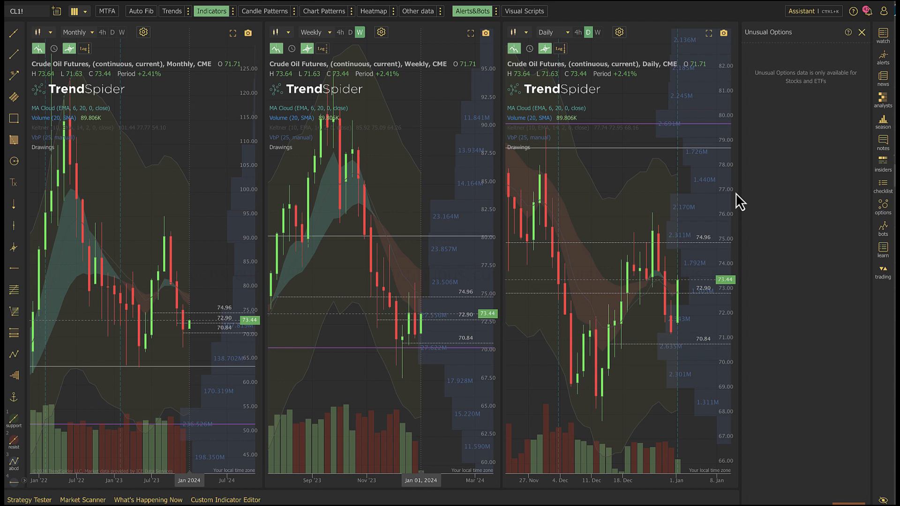
{"action": "mouse_move", "coordinate": [685, 349]}
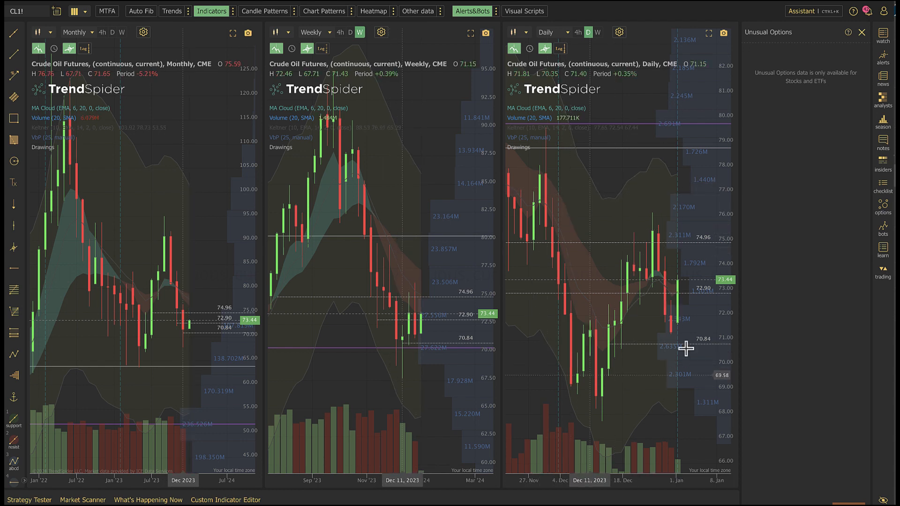
{"action": "mouse_move", "coordinate": [587, 378]}
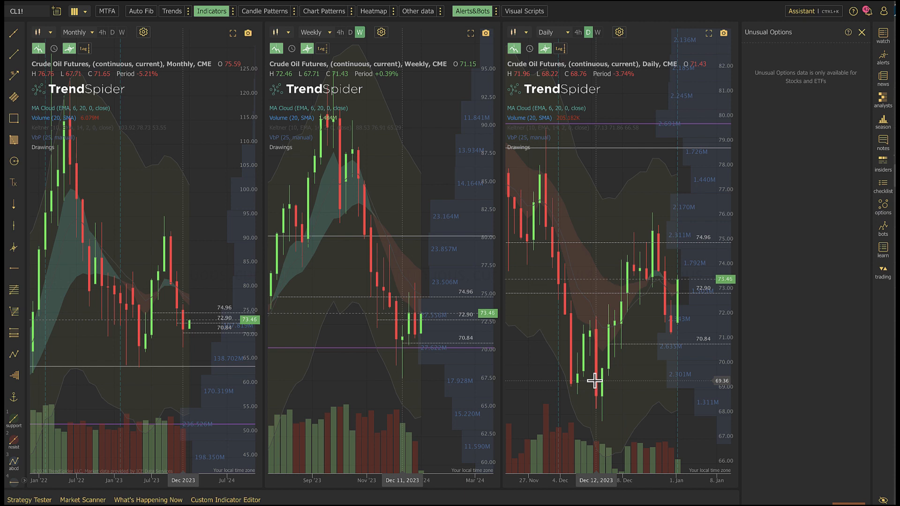
{"action": "mouse_move", "coordinate": [595, 423]}
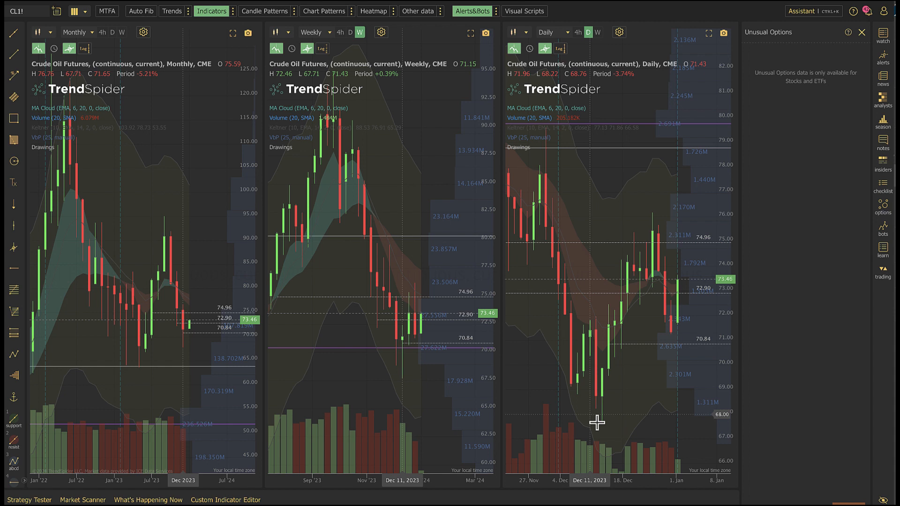
{"action": "mouse_move", "coordinate": [599, 421]}
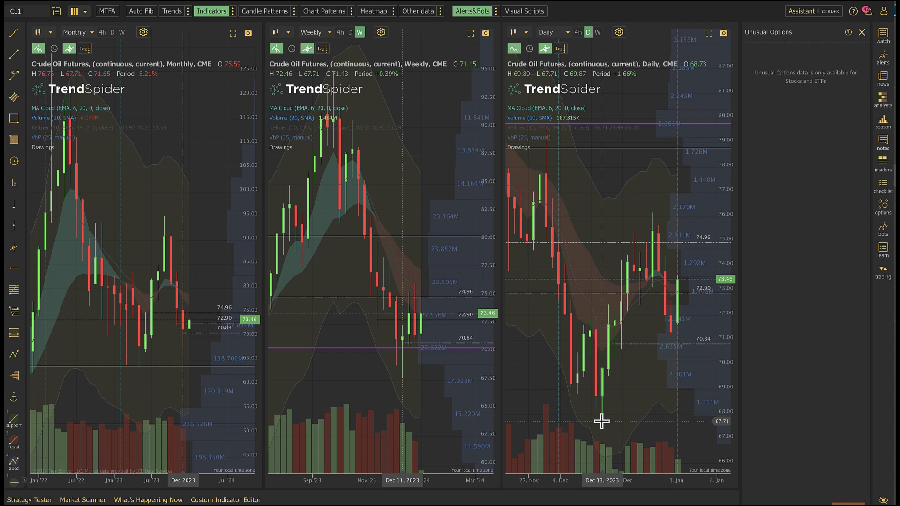
{"action": "mouse_move", "coordinate": [604, 423]}
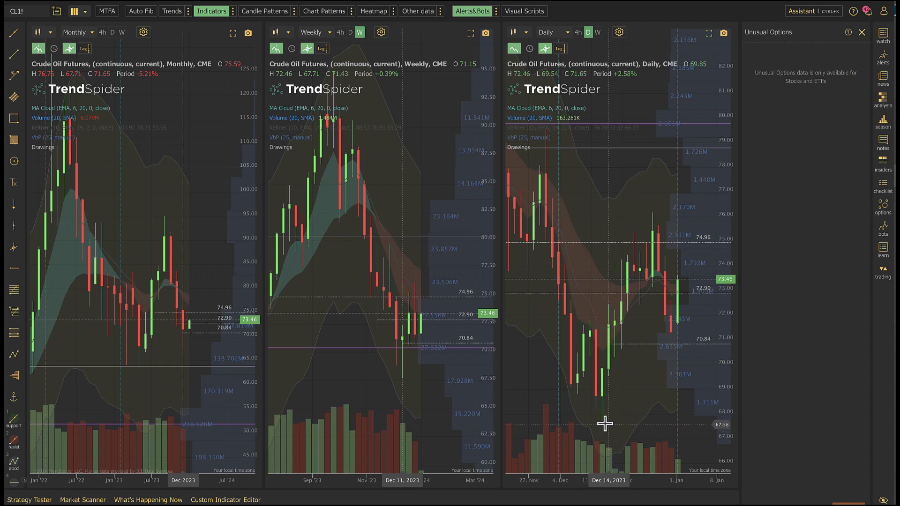
{"action": "mouse_move", "coordinate": [604, 423]}
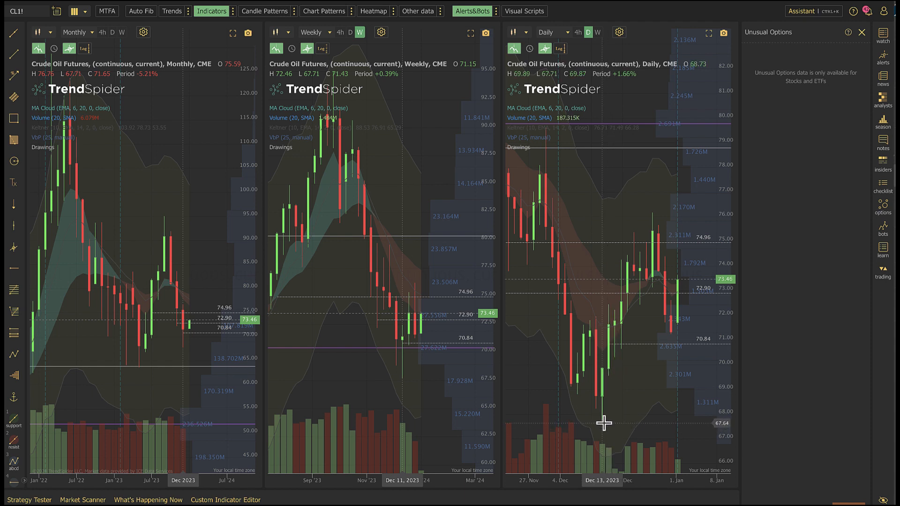
{"action": "mouse_move", "coordinate": [605, 423]}
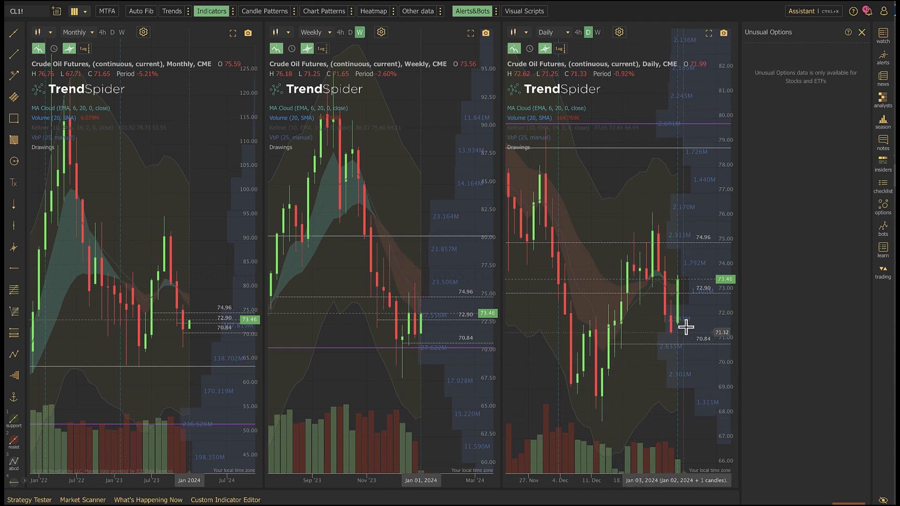
{"action": "mouse_move", "coordinate": [682, 329]}
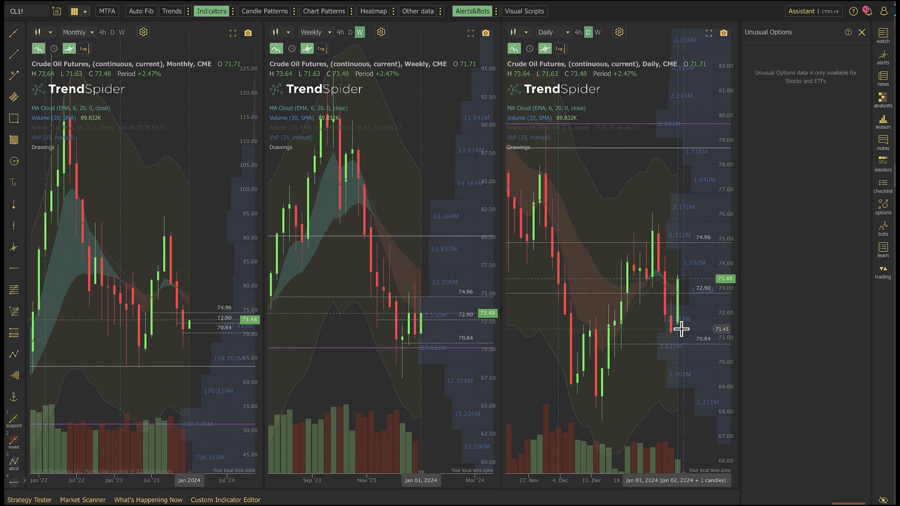
{"action": "mouse_move", "coordinate": [547, 381]}
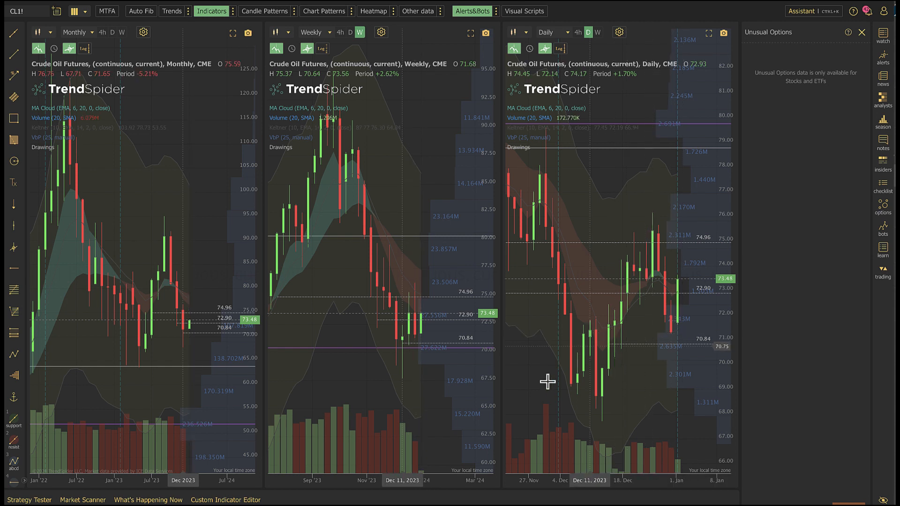
{"action": "mouse_move", "coordinate": [629, 297]}
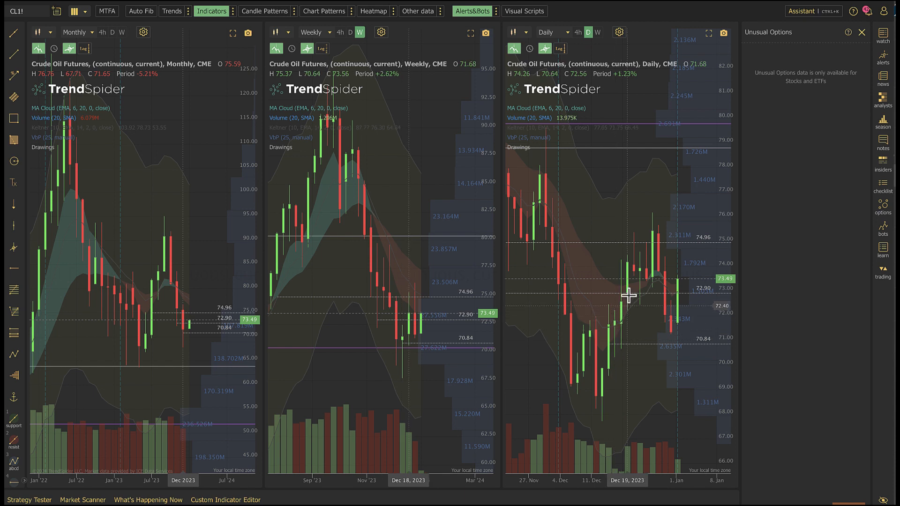
{"action": "mouse_move", "coordinate": [642, 224]}
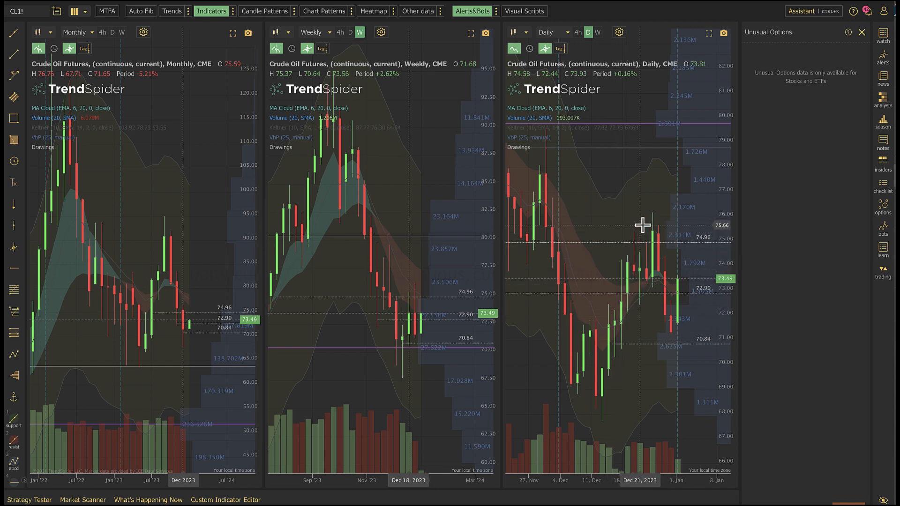
{"action": "mouse_move", "coordinate": [690, 260]}
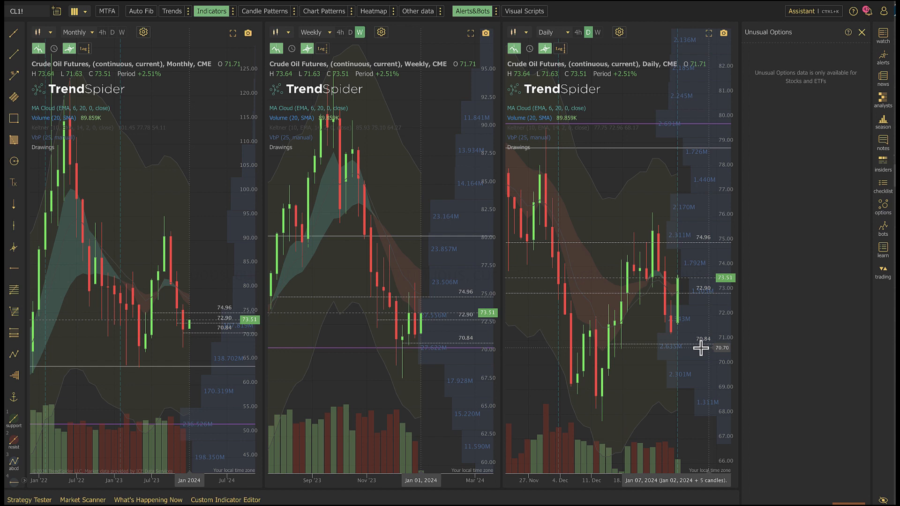
{"action": "mouse_move", "coordinate": [701, 347]}
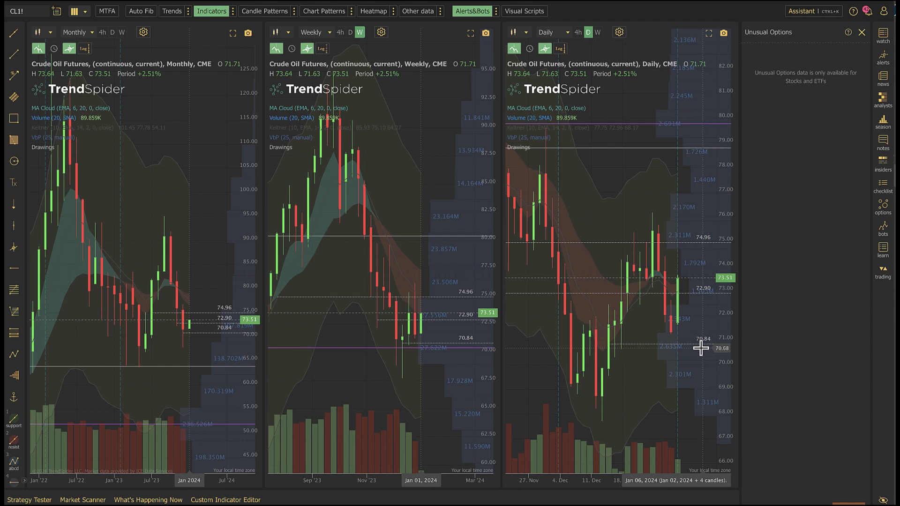
{"action": "mouse_move", "coordinate": [629, 373]}
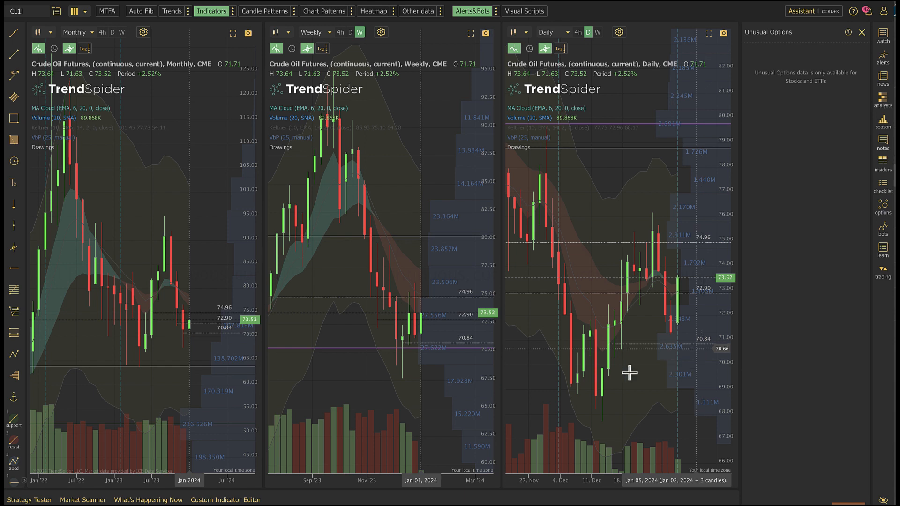
{"action": "mouse_move", "coordinate": [404, 408]}
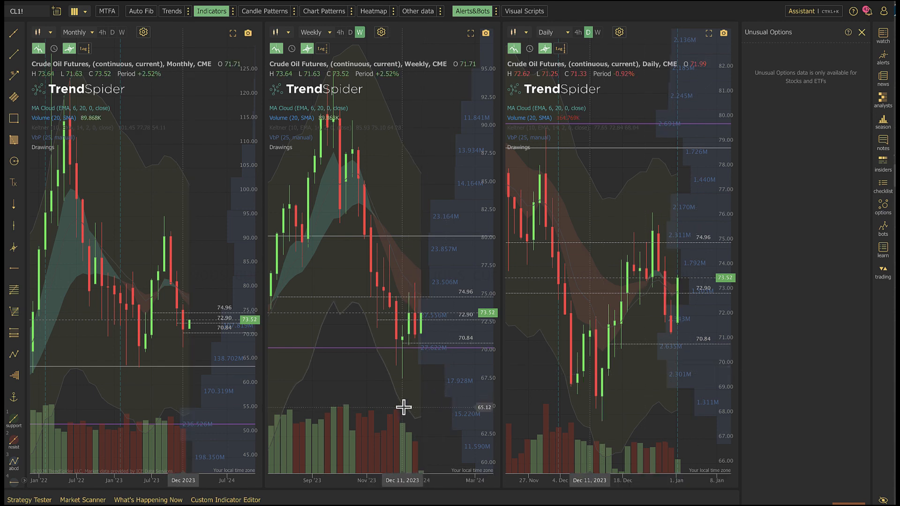
{"action": "mouse_move", "coordinate": [412, 394]}
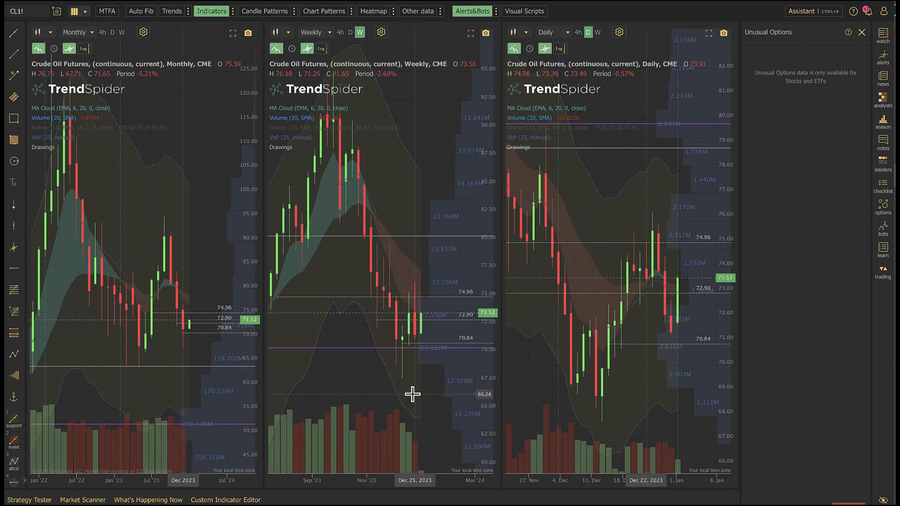
{"action": "mouse_move", "coordinate": [362, 394]}
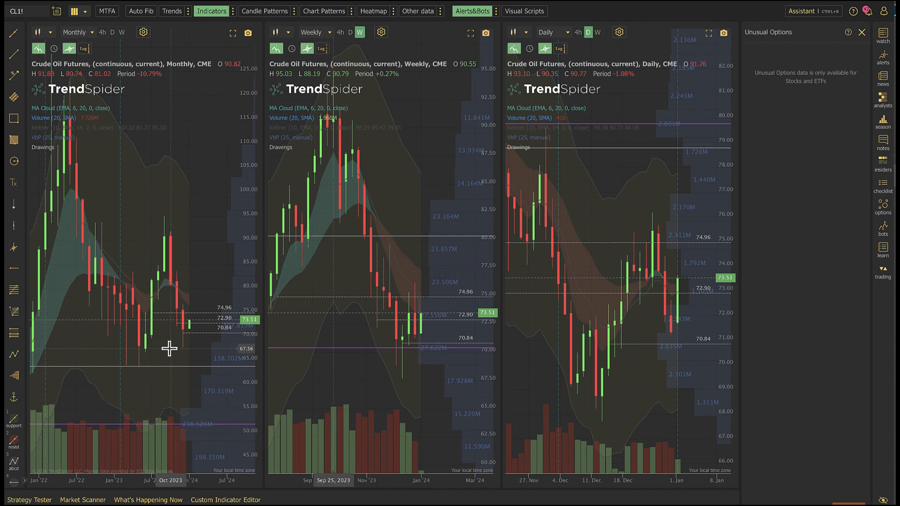
{"action": "mouse_move", "coordinate": [165, 351]}
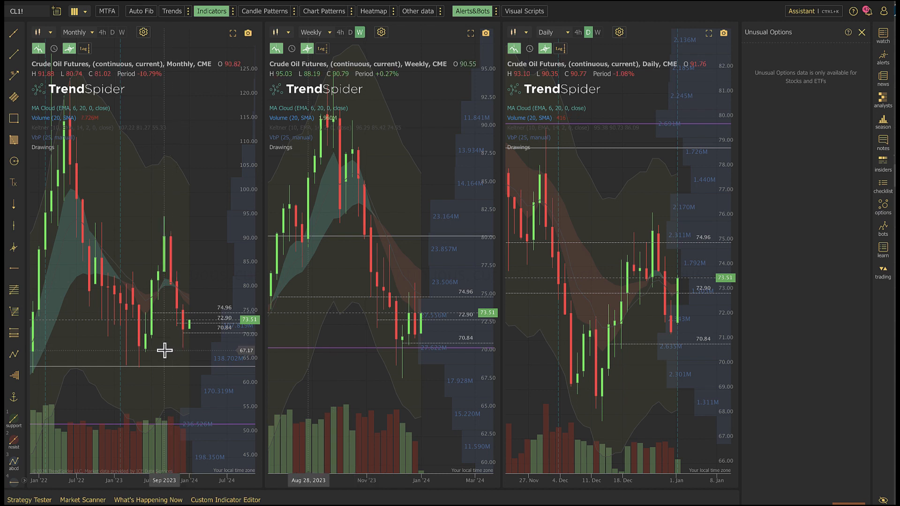
{"action": "mouse_move", "coordinate": [163, 352]}
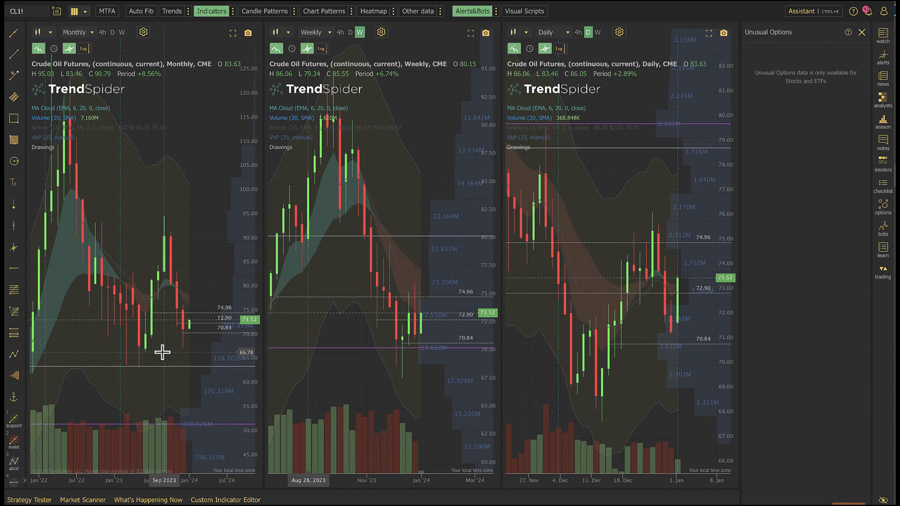
{"action": "mouse_move", "coordinate": [176, 347]}
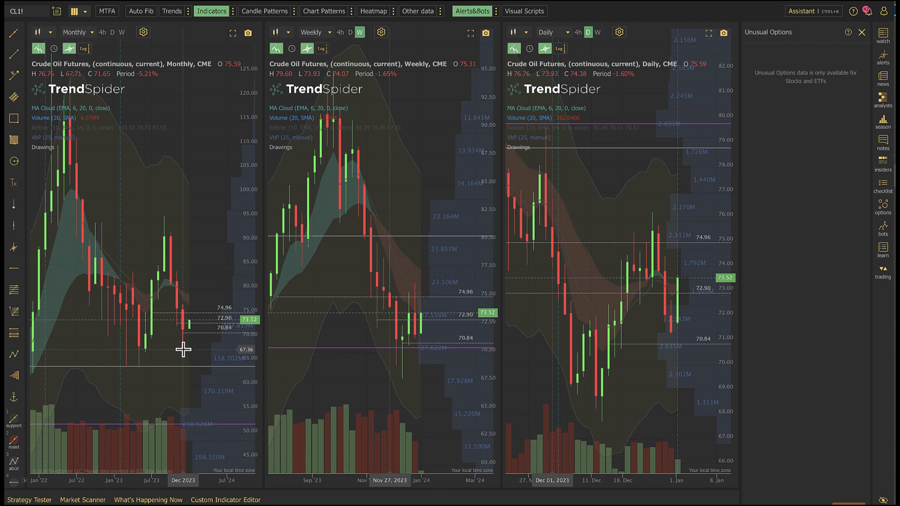
{"action": "mouse_move", "coordinate": [176, 350]}
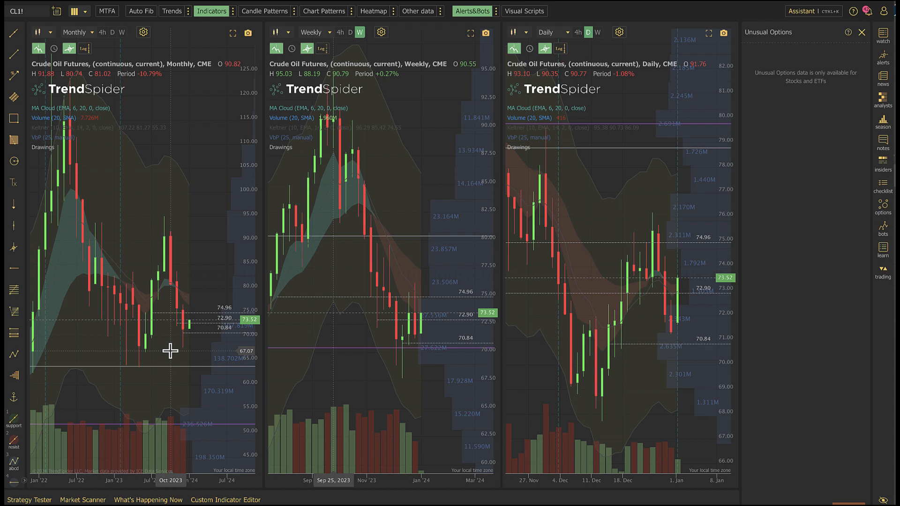
{"action": "mouse_move", "coordinate": [178, 350]}
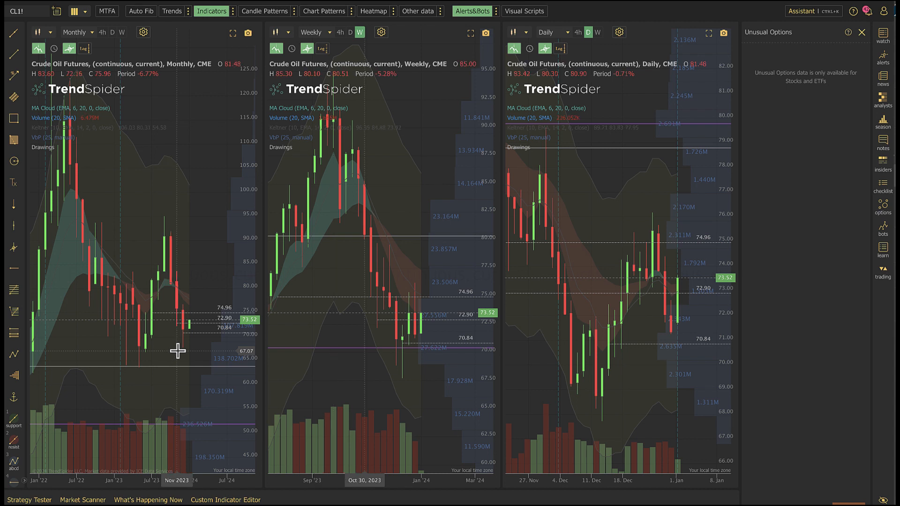
{"action": "mouse_move", "coordinate": [184, 355]}
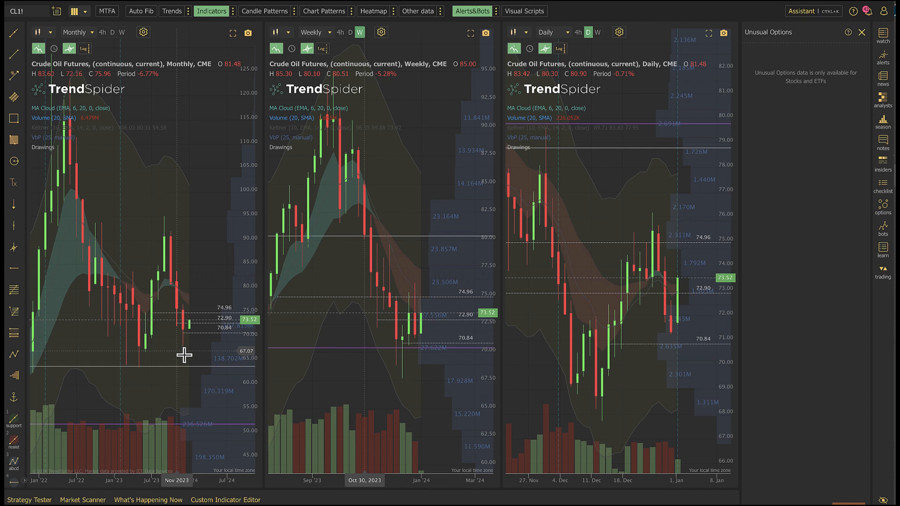
{"action": "mouse_move", "coordinate": [184, 358]}
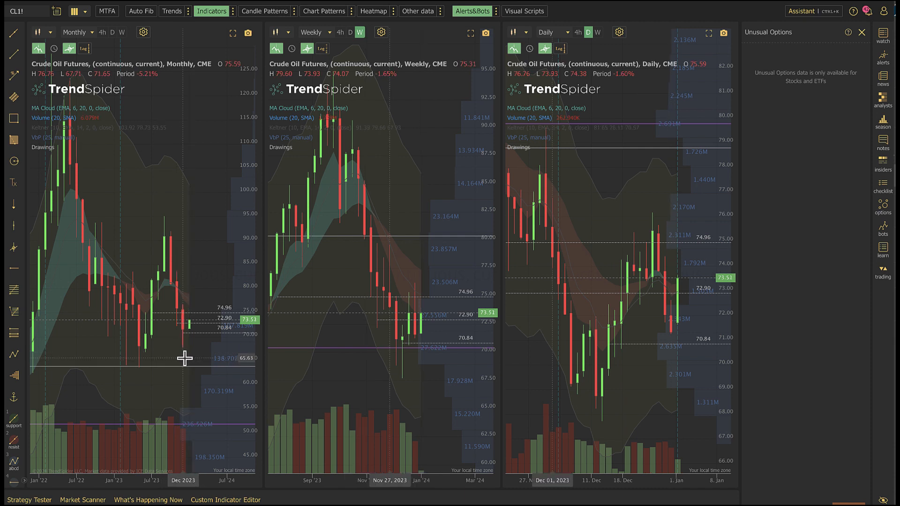
{"action": "mouse_move", "coordinate": [179, 330]}
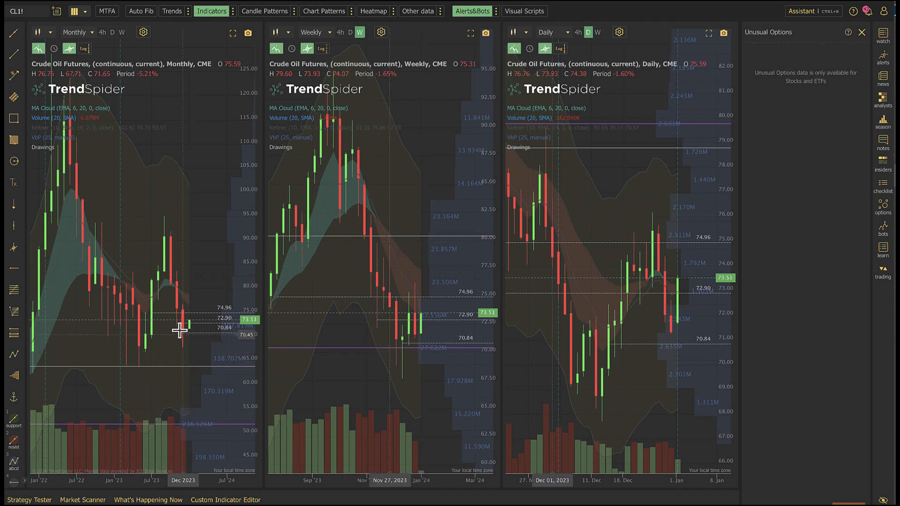
{"action": "mouse_move", "coordinate": [180, 294]}
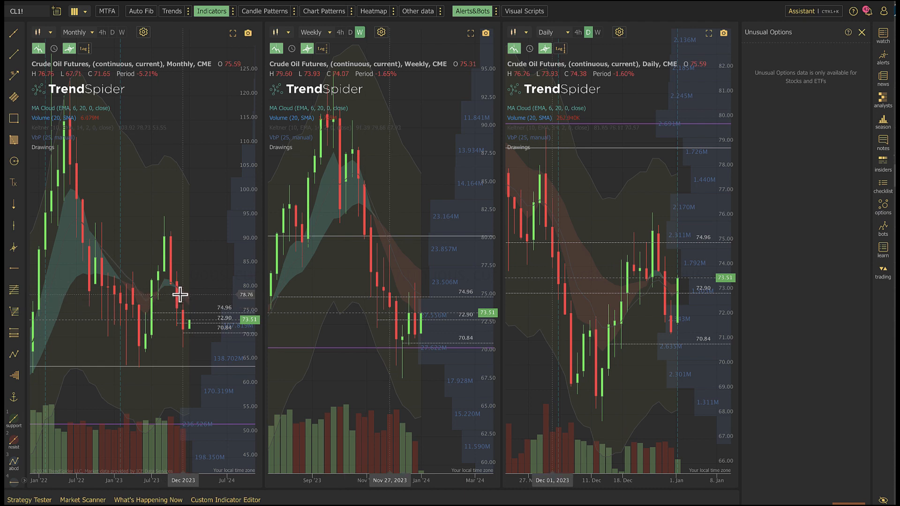
{"action": "mouse_move", "coordinate": [172, 299]}
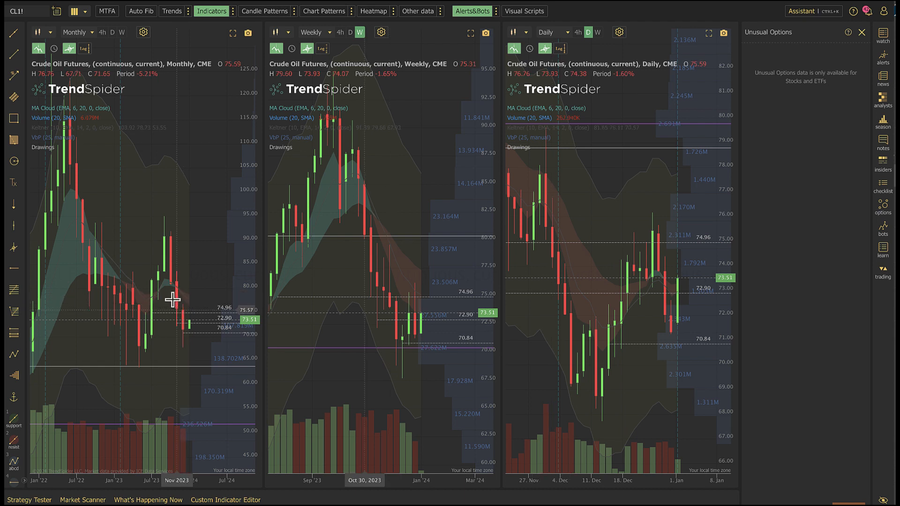
{"action": "mouse_move", "coordinate": [174, 292]}
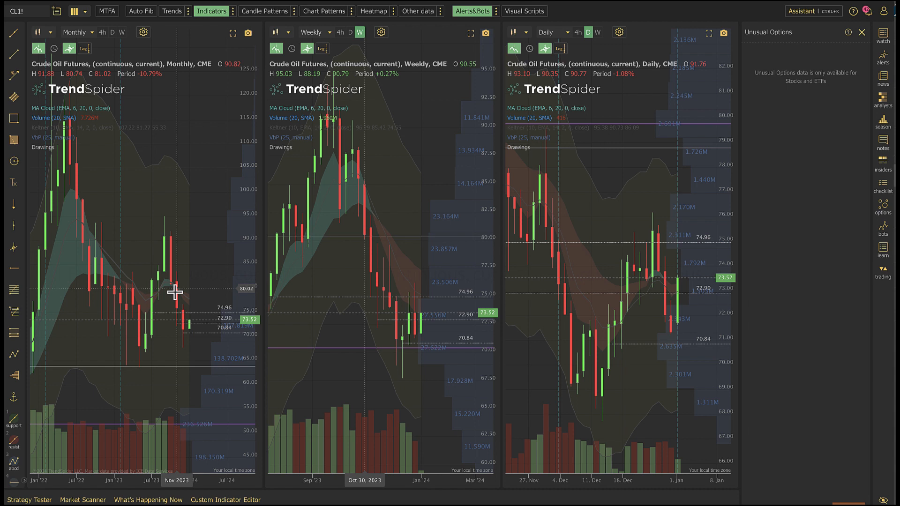
{"action": "mouse_move", "coordinate": [188, 330]}
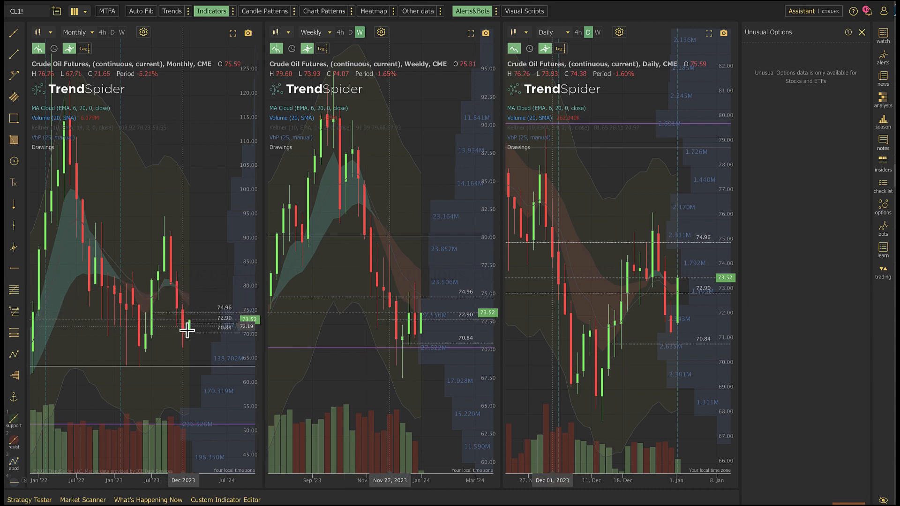
{"action": "mouse_move", "coordinate": [193, 356]}
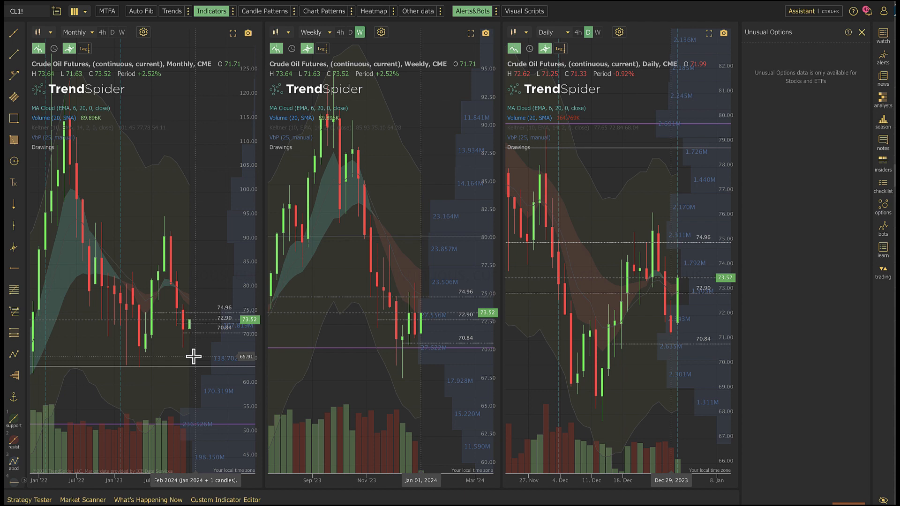
{"action": "mouse_move", "coordinate": [138, 290]}
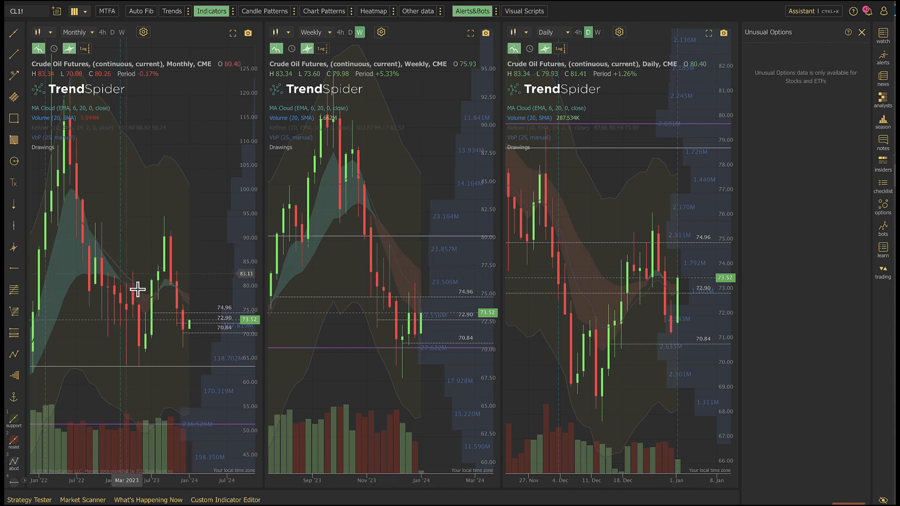
{"action": "mouse_move", "coordinate": [171, 338]}
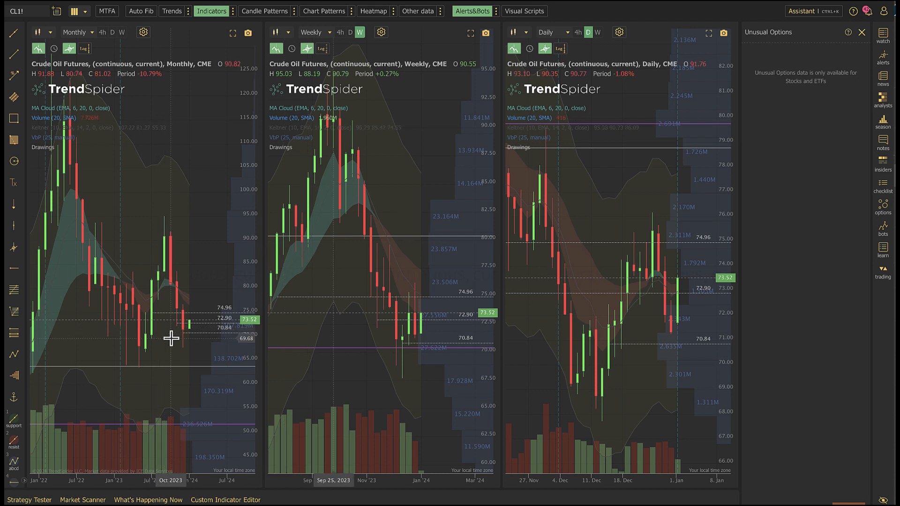
{"action": "mouse_move", "coordinate": [213, 338]}
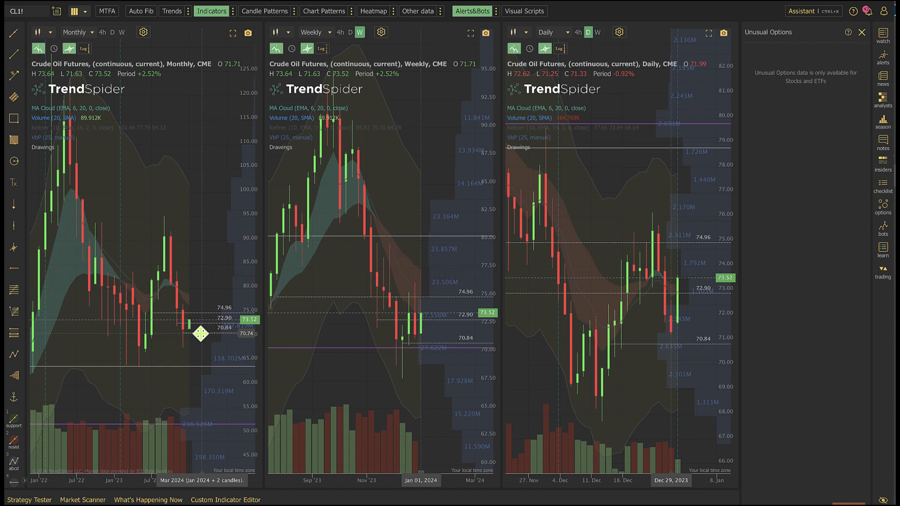
{"action": "mouse_move", "coordinate": [199, 329]}
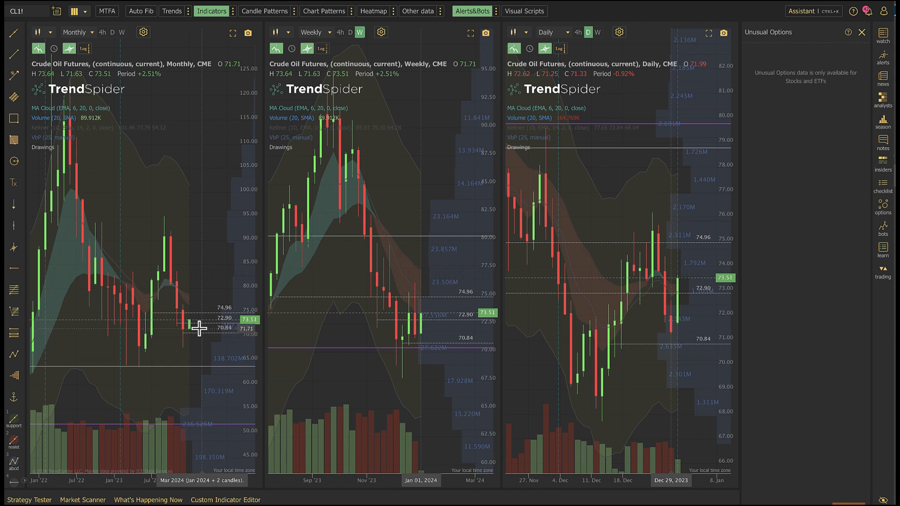
{"action": "mouse_move", "coordinate": [198, 329]}
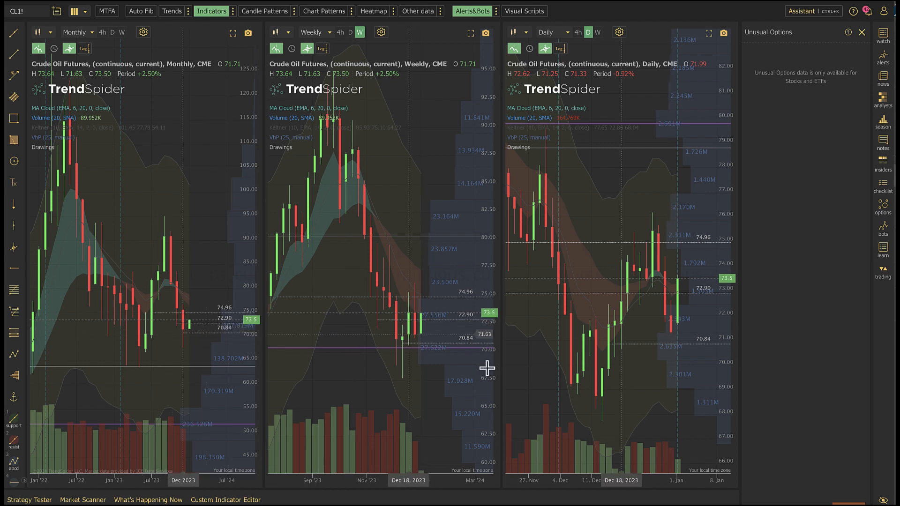
{"action": "mouse_move", "coordinate": [429, 364]}
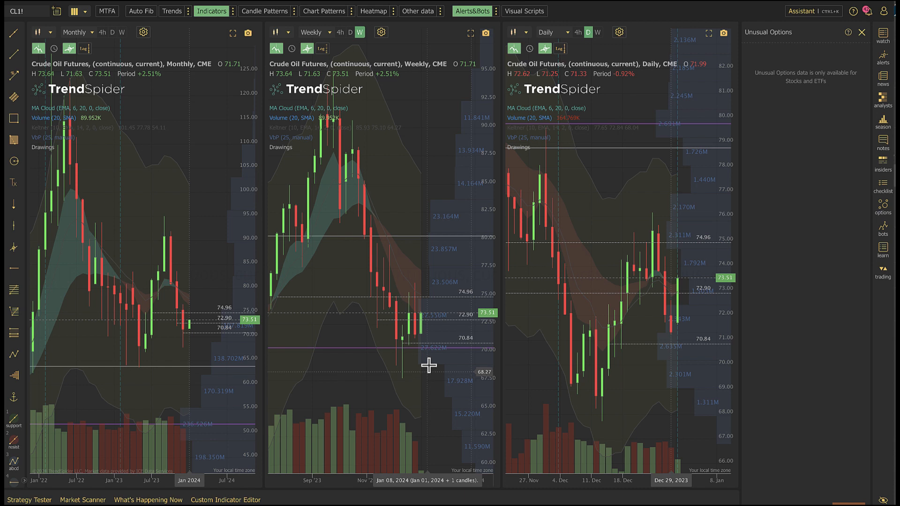
{"action": "mouse_move", "coordinate": [393, 338]}
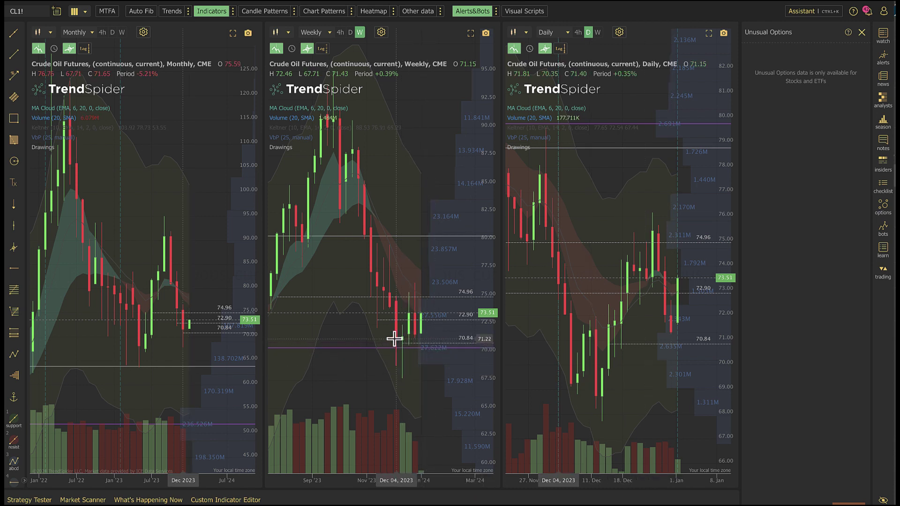
{"action": "mouse_move", "coordinate": [412, 320]}
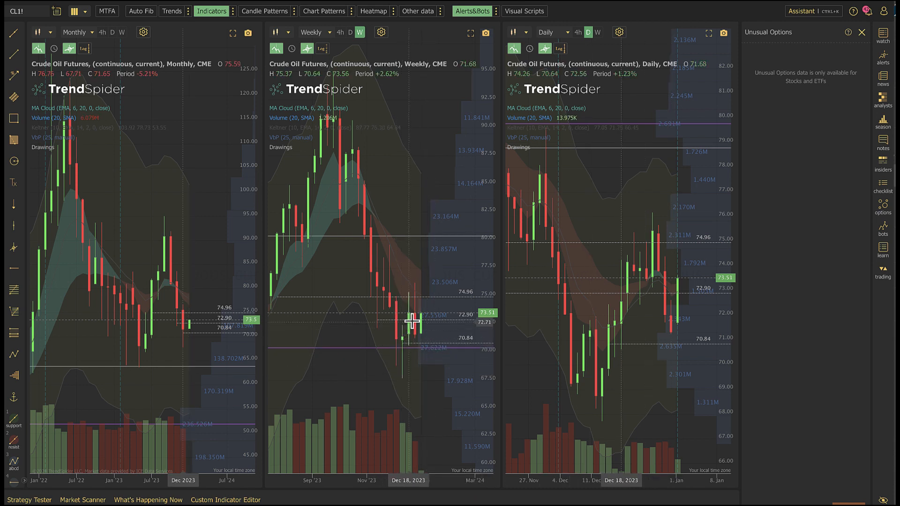
{"action": "mouse_move", "coordinate": [428, 315]}
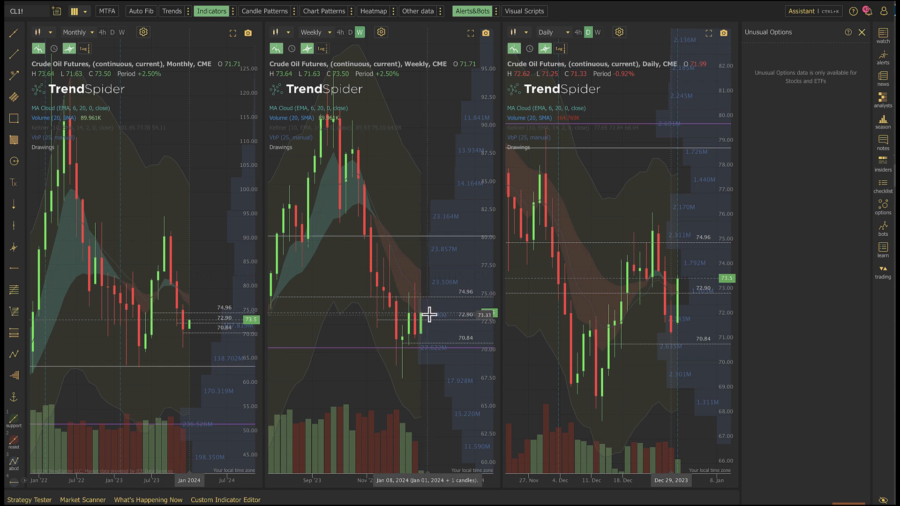
{"action": "mouse_move", "coordinate": [427, 312]}
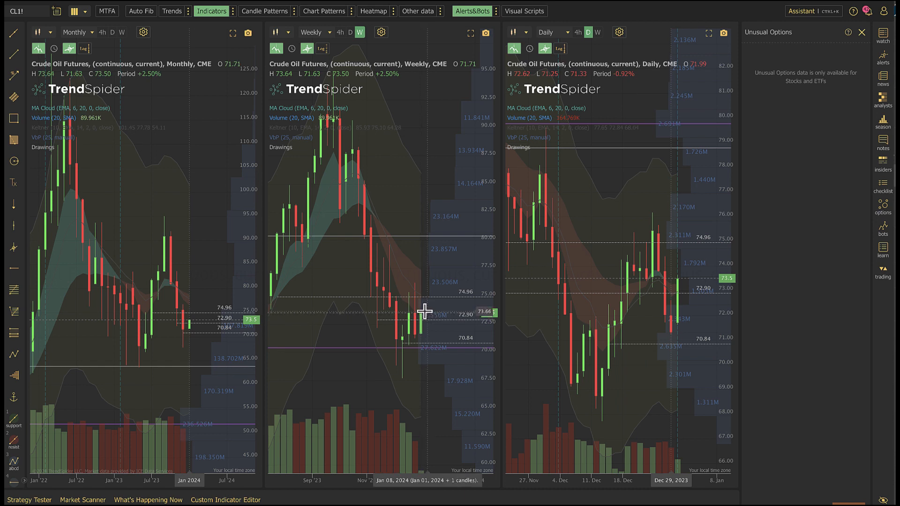
{"action": "mouse_move", "coordinate": [396, 314]}
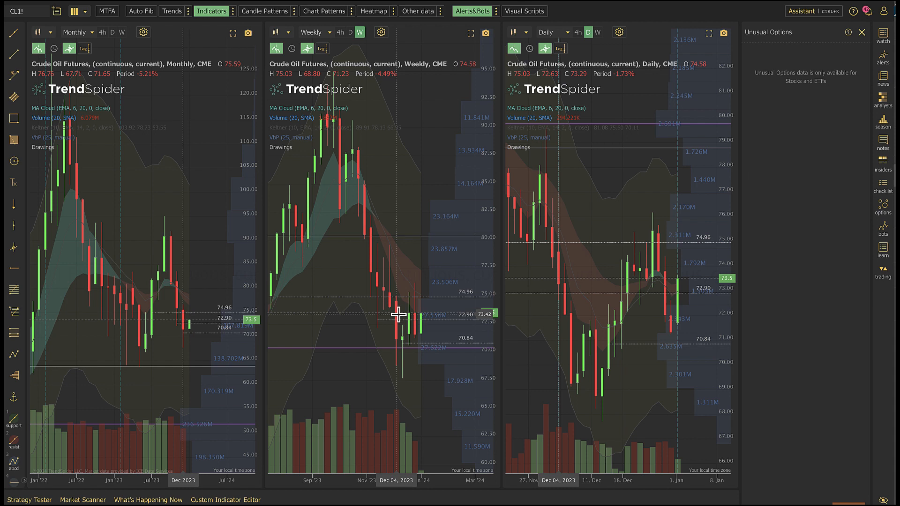
{"action": "mouse_move", "coordinate": [395, 314]}
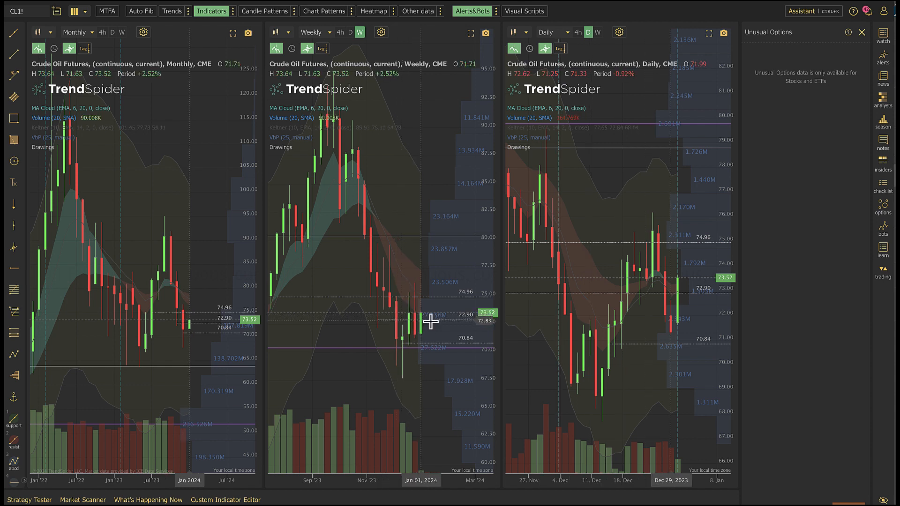
{"action": "mouse_move", "coordinate": [421, 313]}
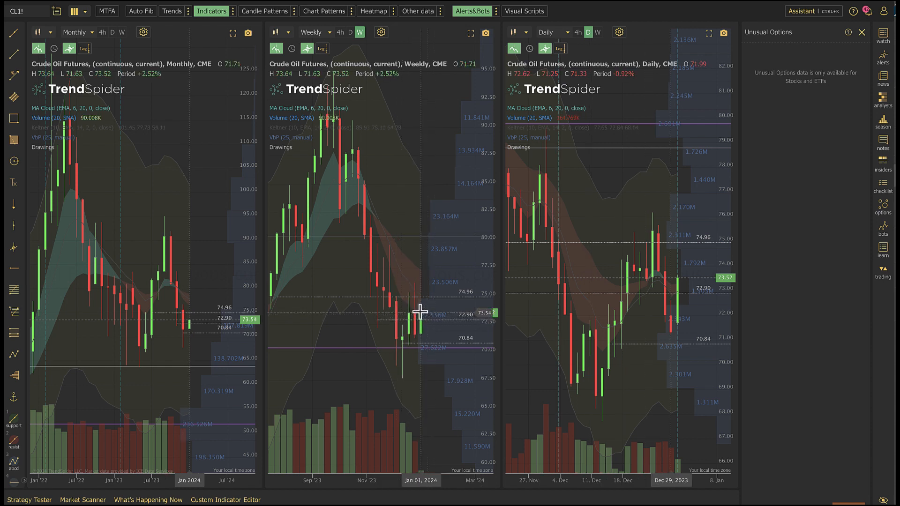
{"action": "mouse_move", "coordinate": [412, 313]}
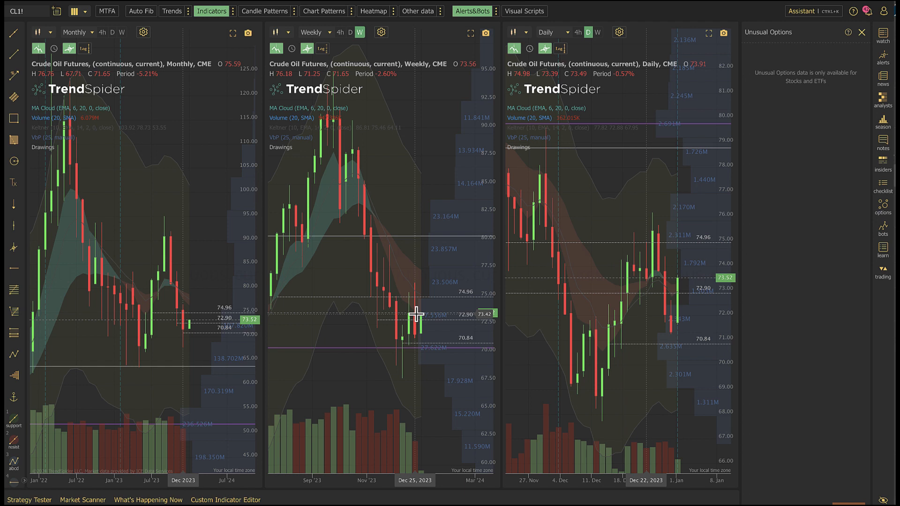
{"action": "mouse_move", "coordinate": [420, 314]}
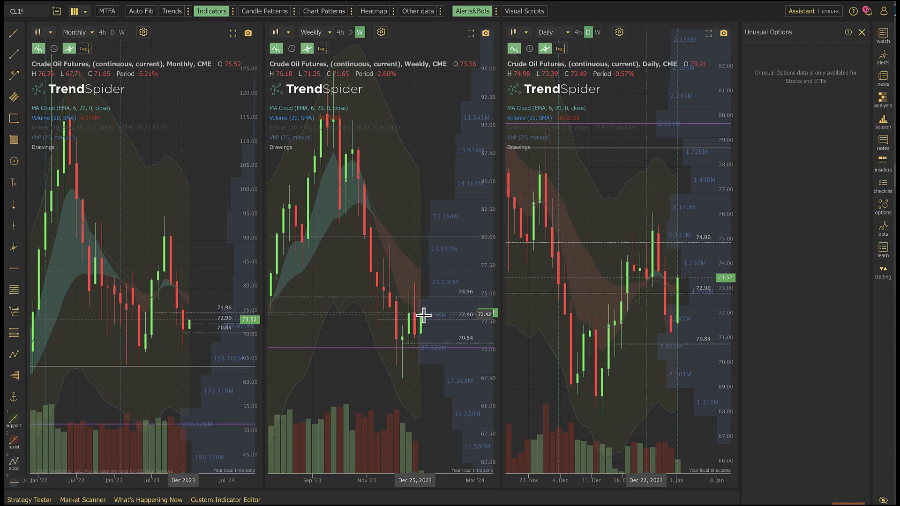
{"action": "mouse_move", "coordinate": [407, 334]}
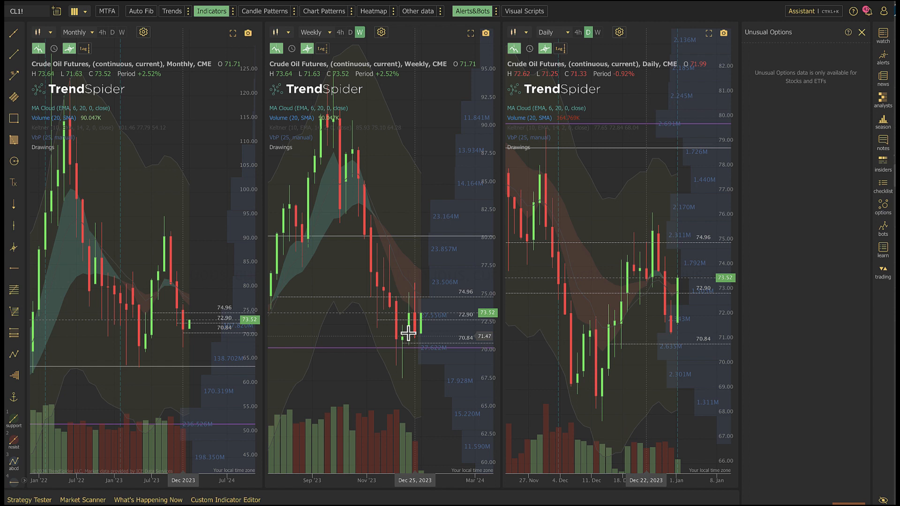
{"action": "mouse_move", "coordinate": [408, 312]}
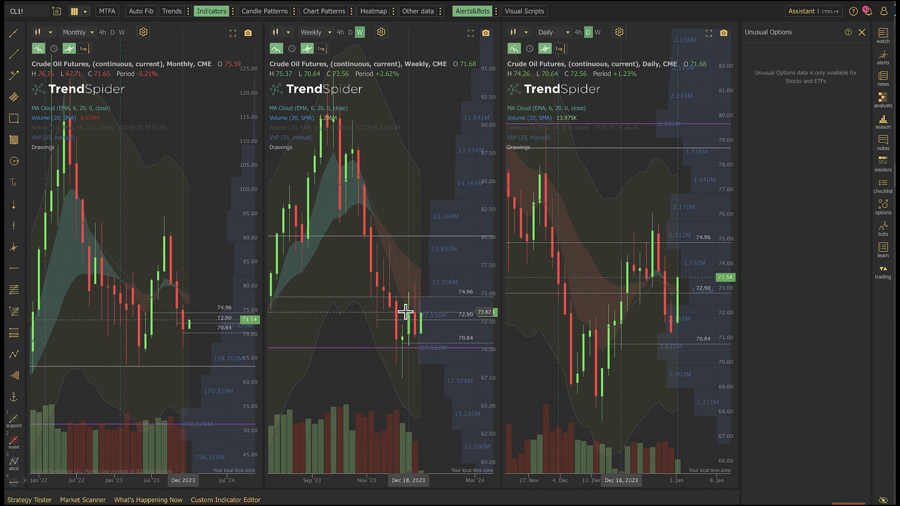
{"action": "mouse_move", "coordinate": [429, 326]}
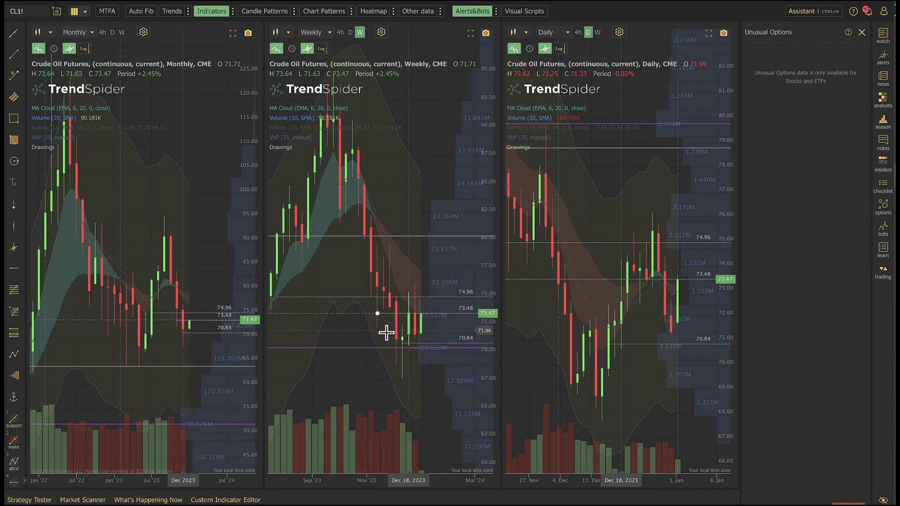
{"action": "mouse_move", "coordinate": [367, 332]}
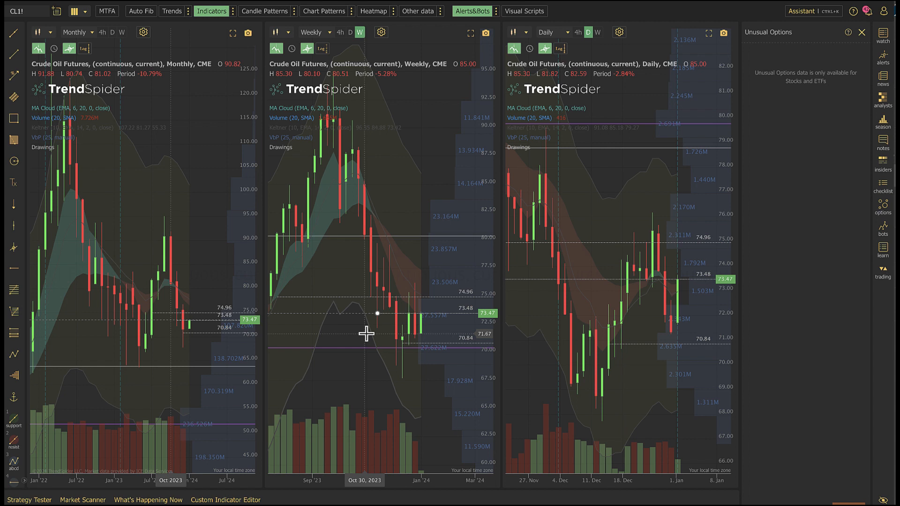
{"action": "mouse_move", "coordinate": [446, 337]}
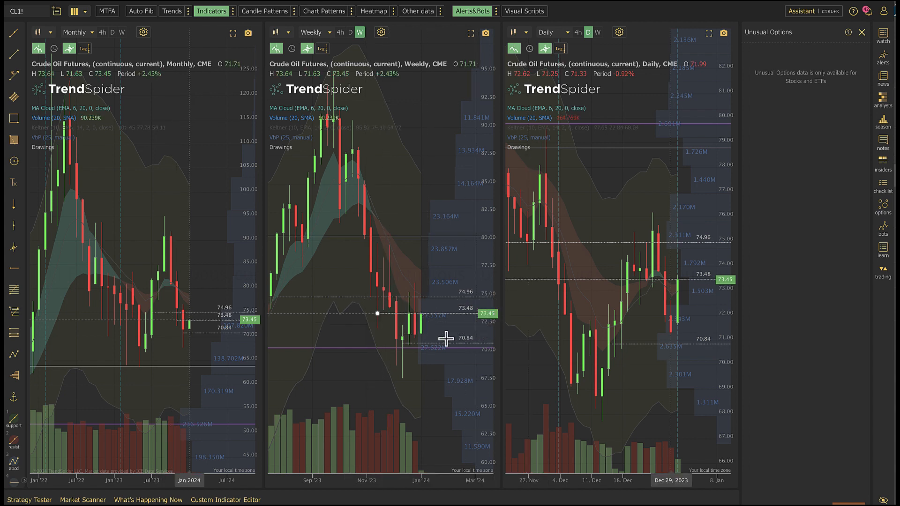
{"action": "mouse_move", "coordinate": [429, 315]}
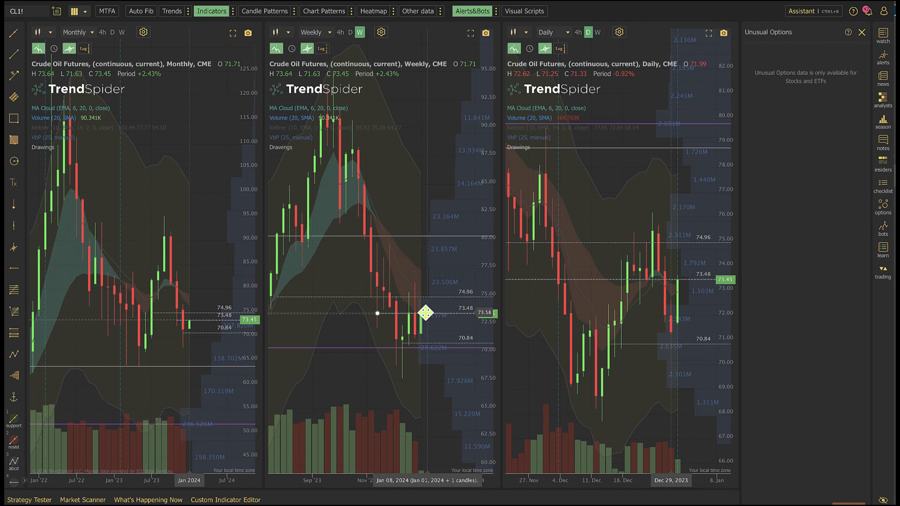
{"action": "mouse_move", "coordinate": [436, 298]}
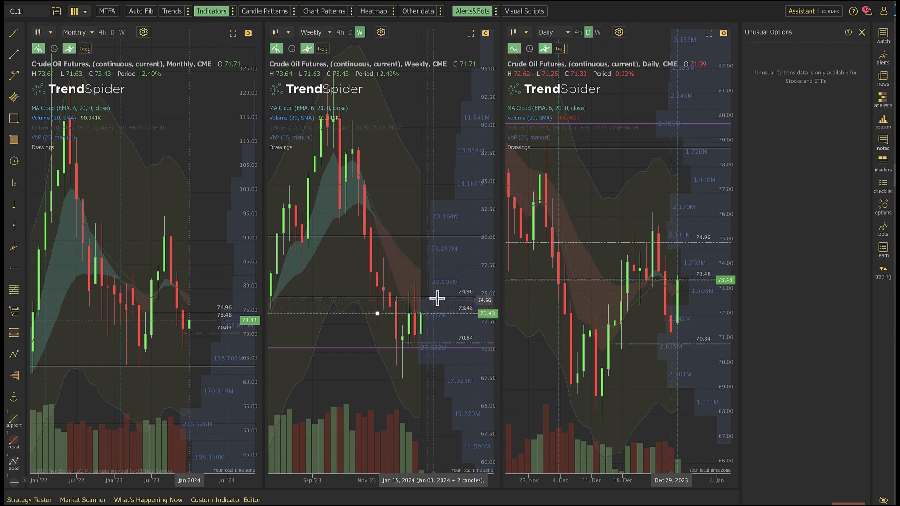
{"action": "mouse_move", "coordinate": [445, 266]}
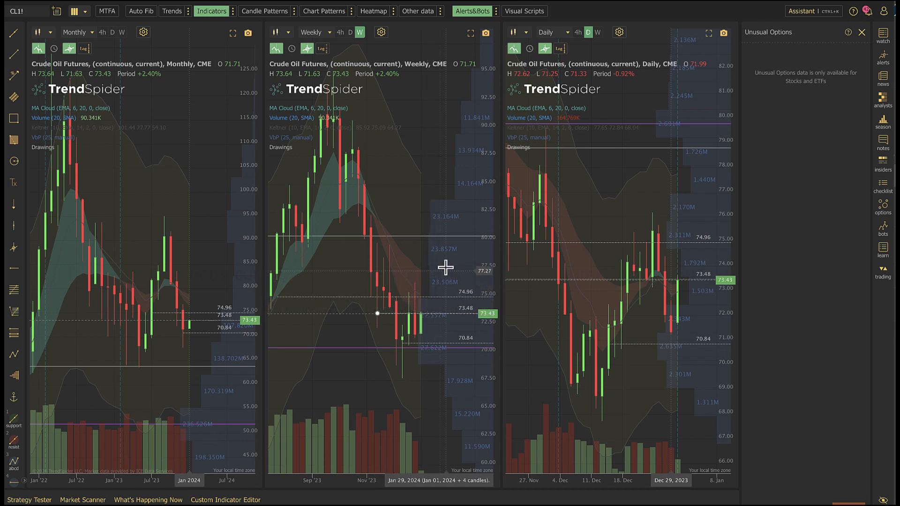
{"action": "mouse_move", "coordinate": [445, 263]}
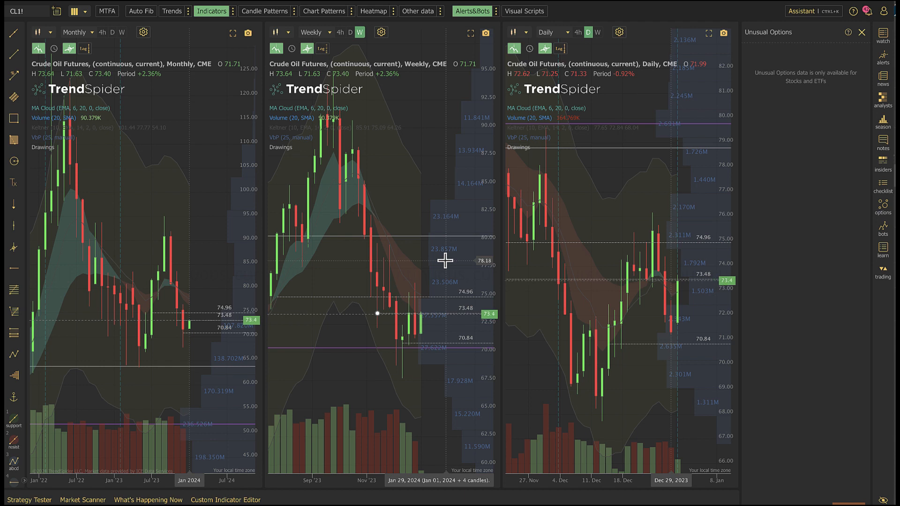
{"action": "mouse_move", "coordinate": [641, 314]}
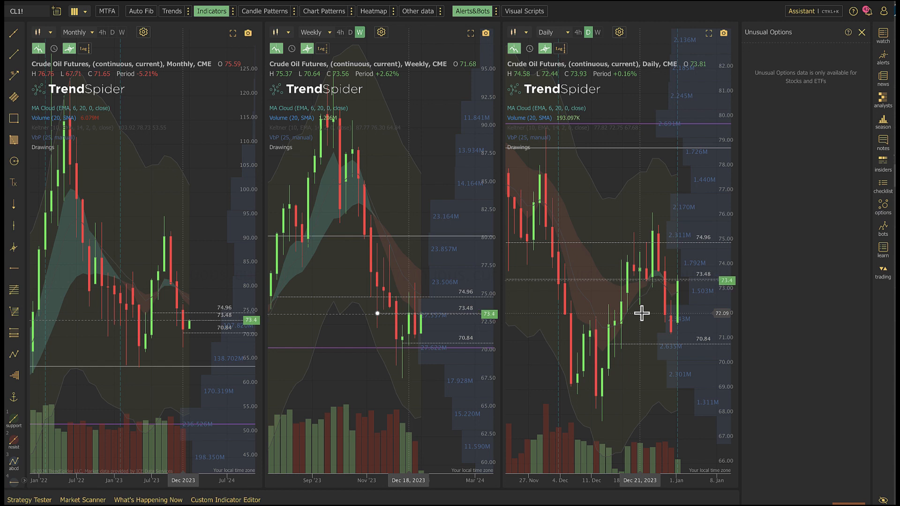
{"action": "mouse_move", "coordinate": [659, 281]}
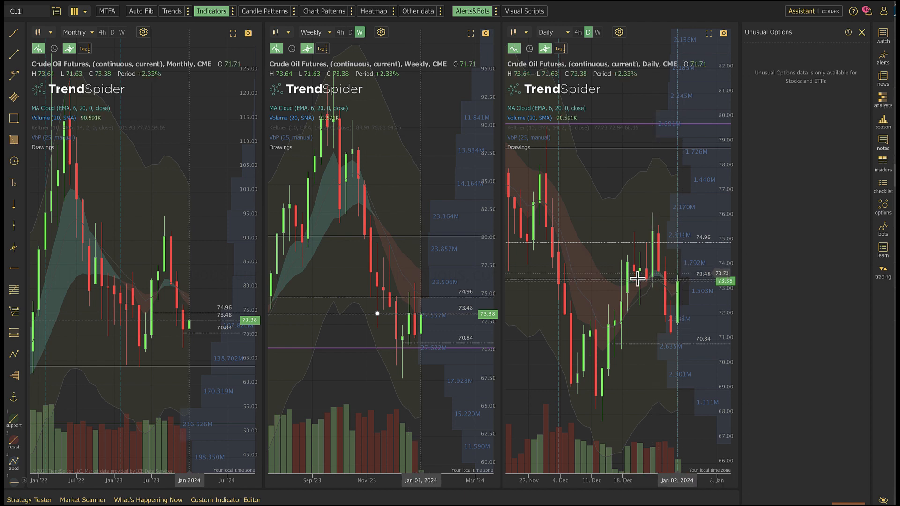
{"action": "mouse_move", "coordinate": [651, 270]}
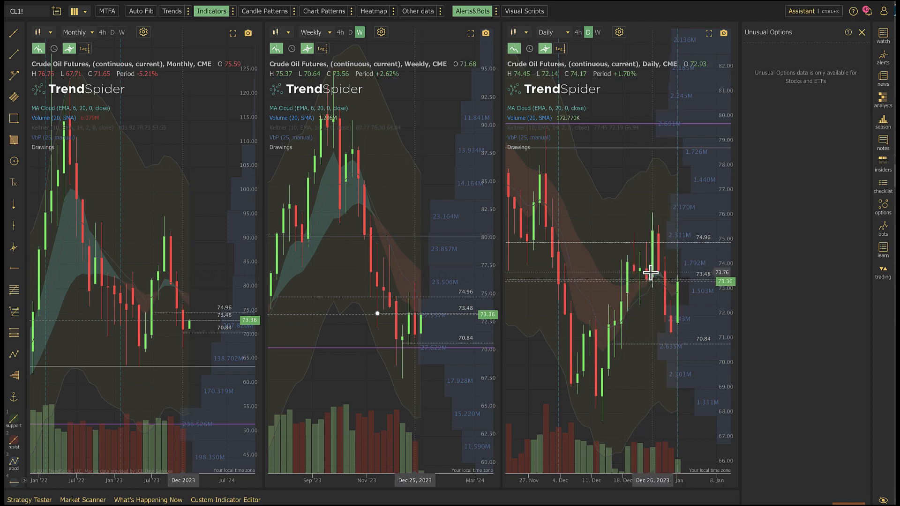
{"action": "mouse_move", "coordinate": [634, 266]}
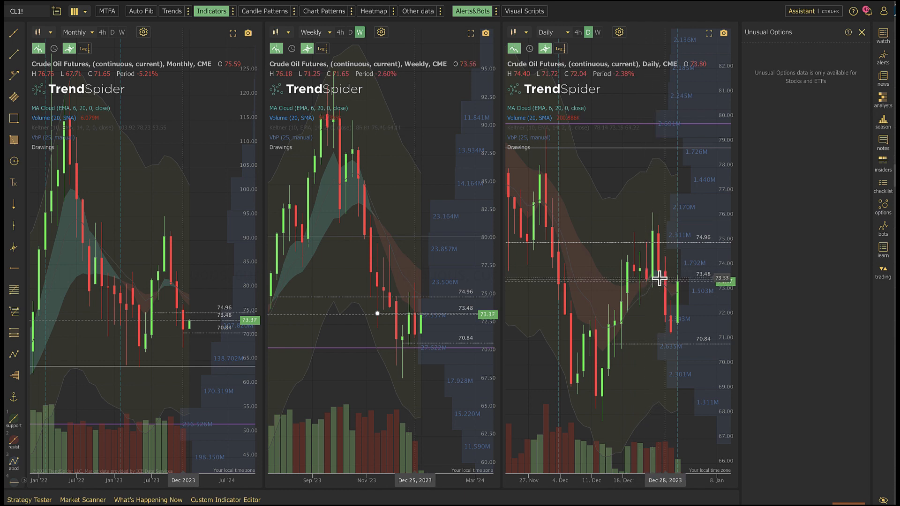
{"action": "mouse_move", "coordinate": [626, 280]}
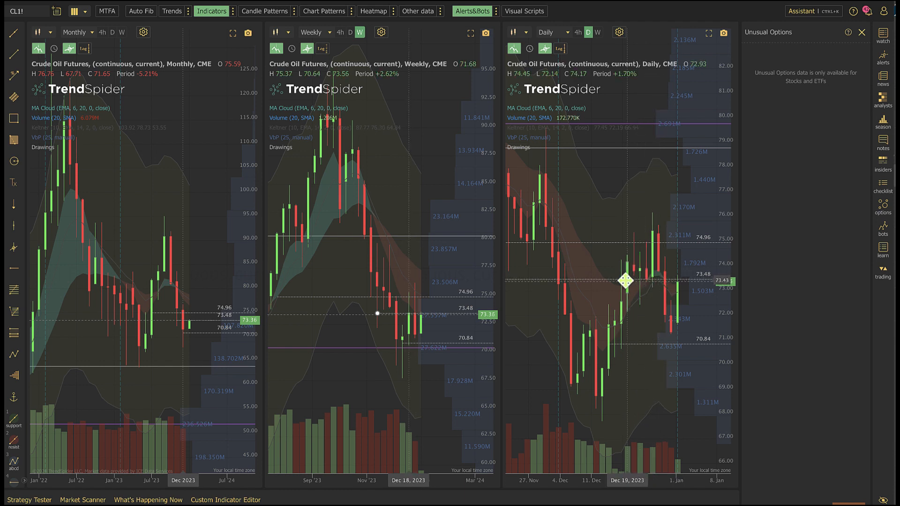
{"action": "mouse_move", "coordinate": [669, 281]}
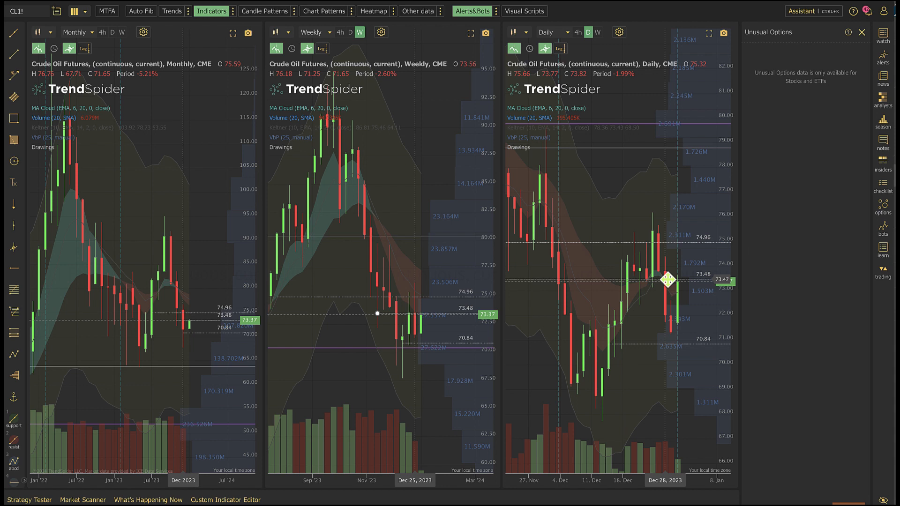
{"action": "mouse_move", "coordinate": [685, 280]}
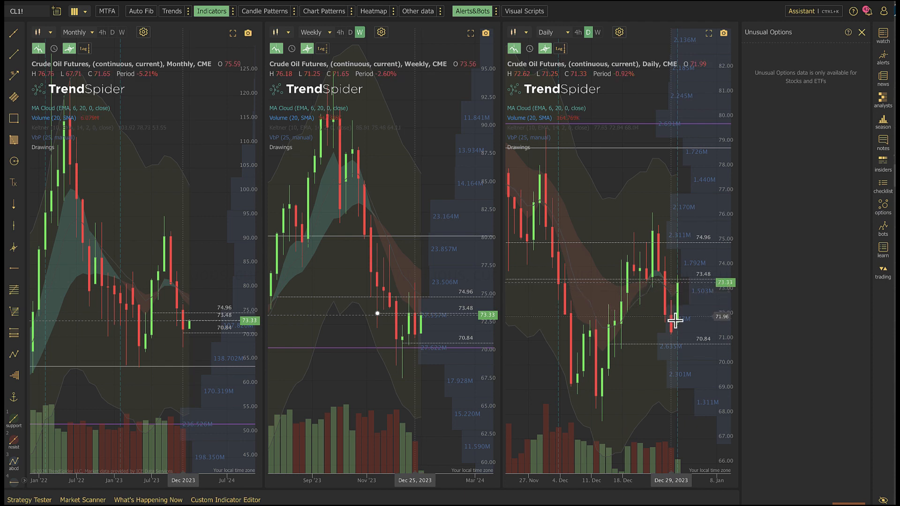
{"action": "mouse_move", "coordinate": [684, 324]}
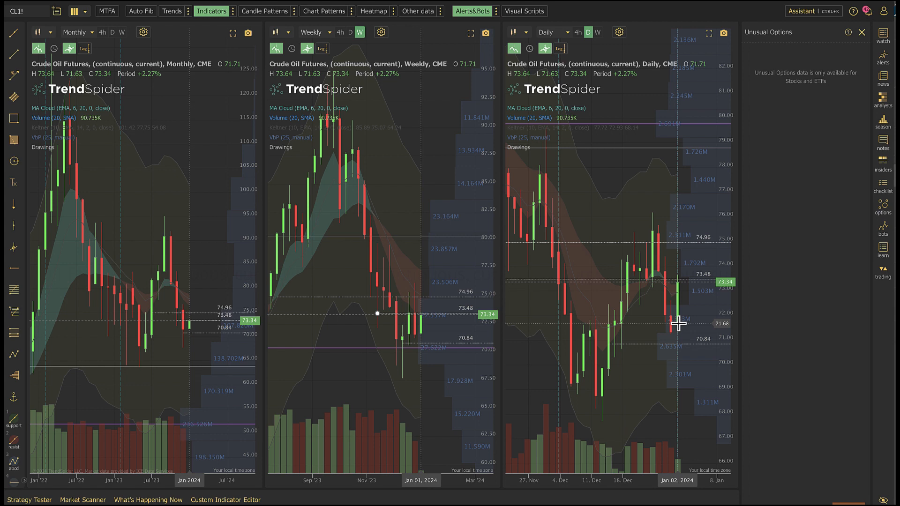
{"action": "mouse_move", "coordinate": [682, 285]}
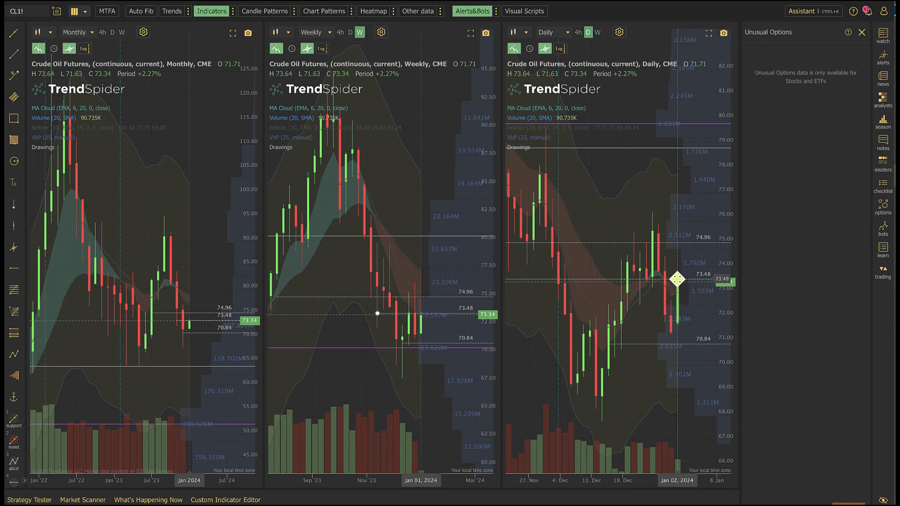
{"action": "mouse_move", "coordinate": [639, 276]}
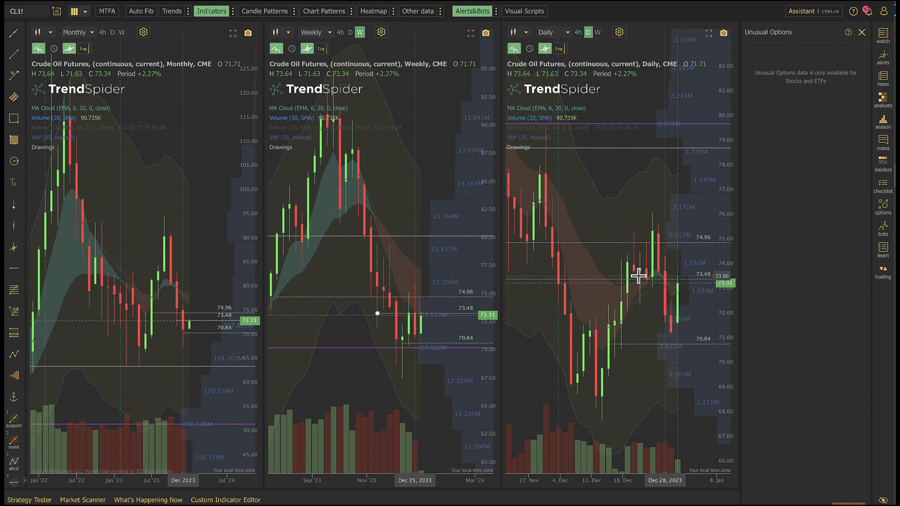
{"action": "mouse_move", "coordinate": [665, 287]}
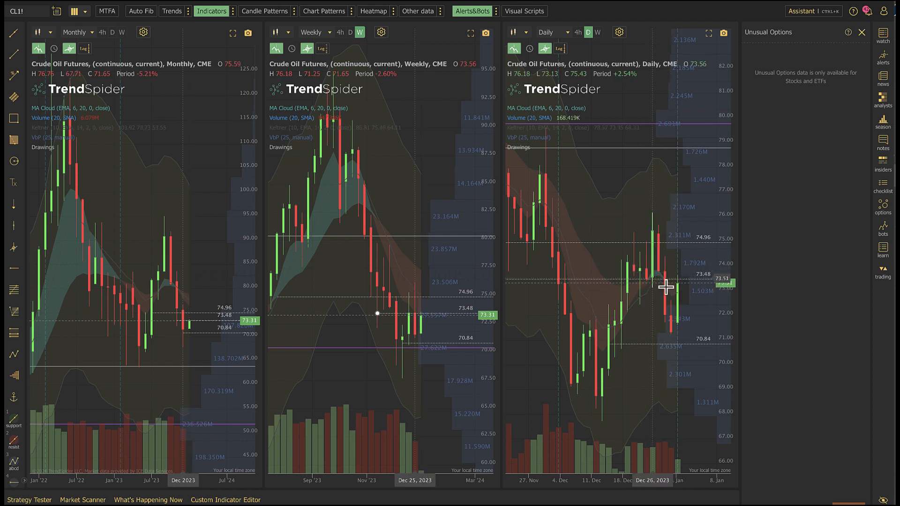
{"action": "mouse_move", "coordinate": [689, 277]}
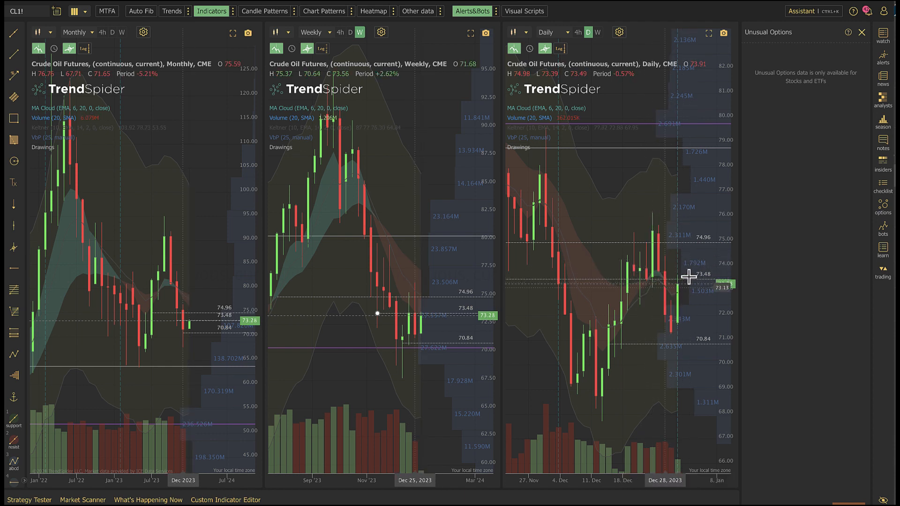
{"action": "mouse_move", "coordinate": [663, 261]}
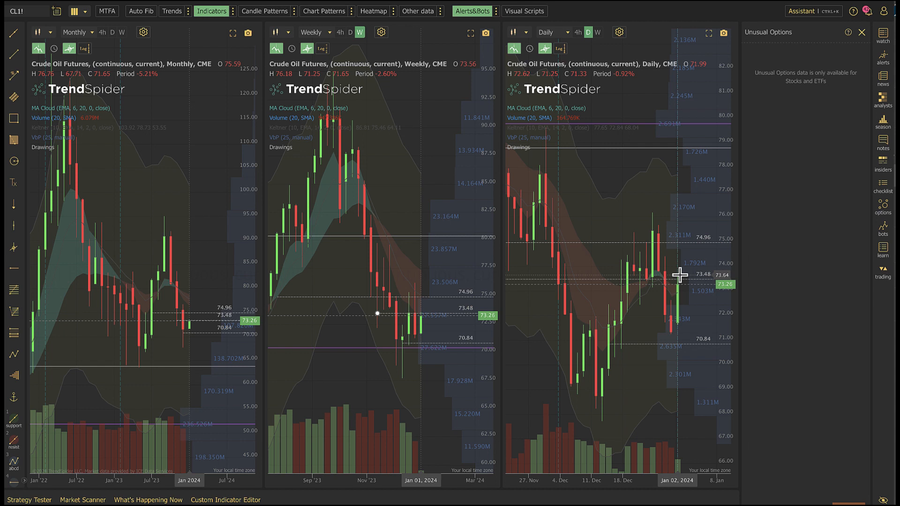
{"action": "mouse_move", "coordinate": [692, 281]}
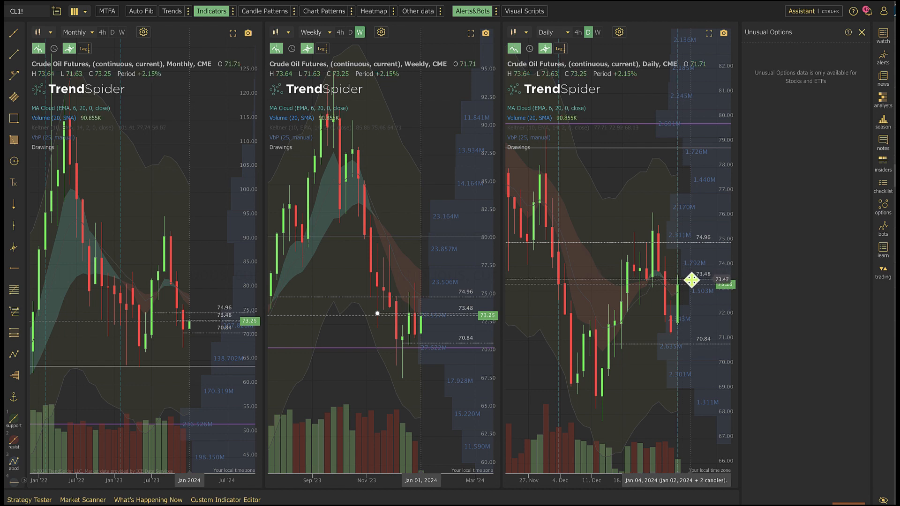
{"action": "mouse_move", "coordinate": [694, 297]}
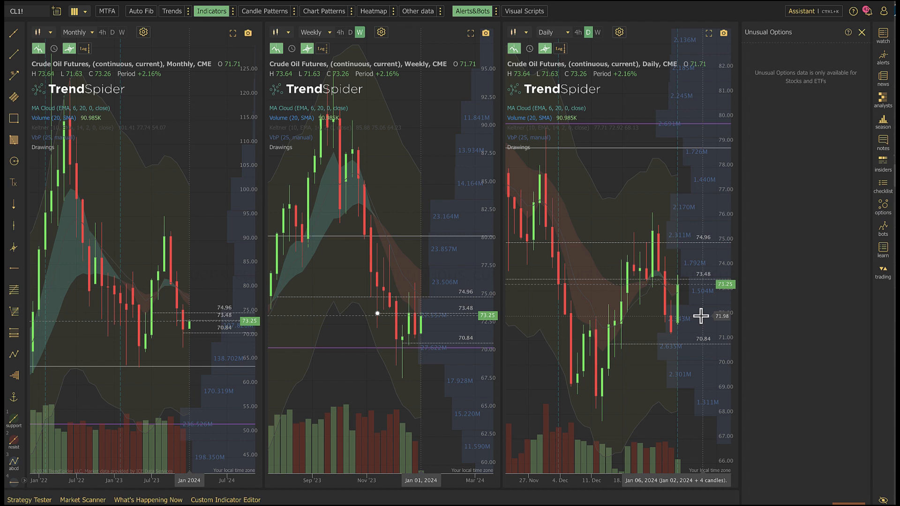
{"action": "mouse_move", "coordinate": [687, 328]}
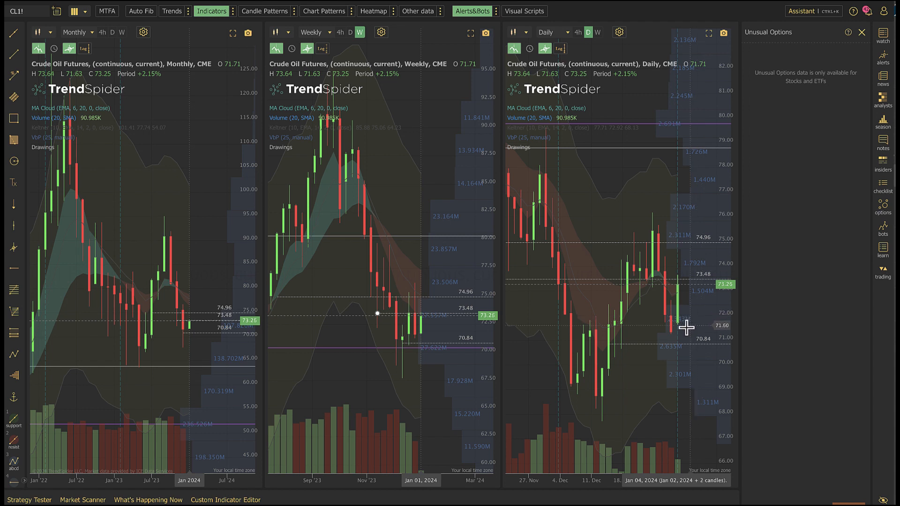
{"action": "mouse_move", "coordinate": [657, 345]}
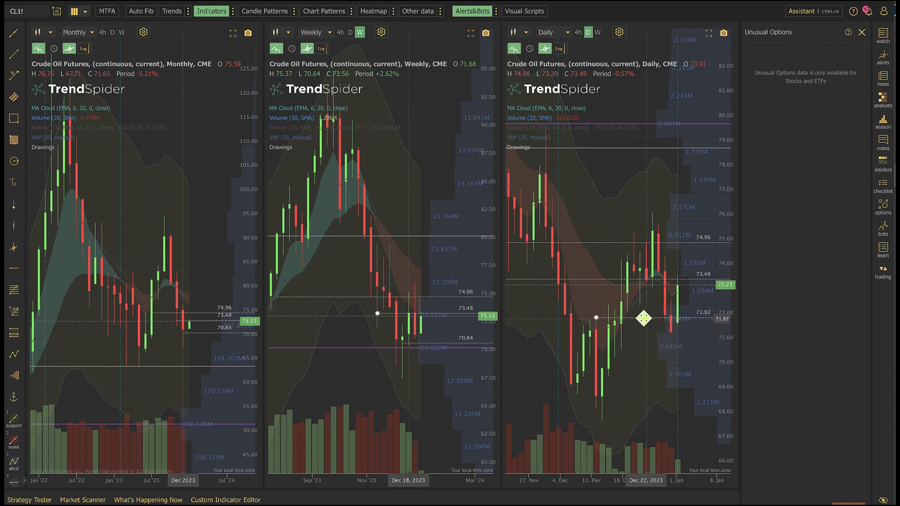
{"action": "mouse_move", "coordinate": [619, 315]}
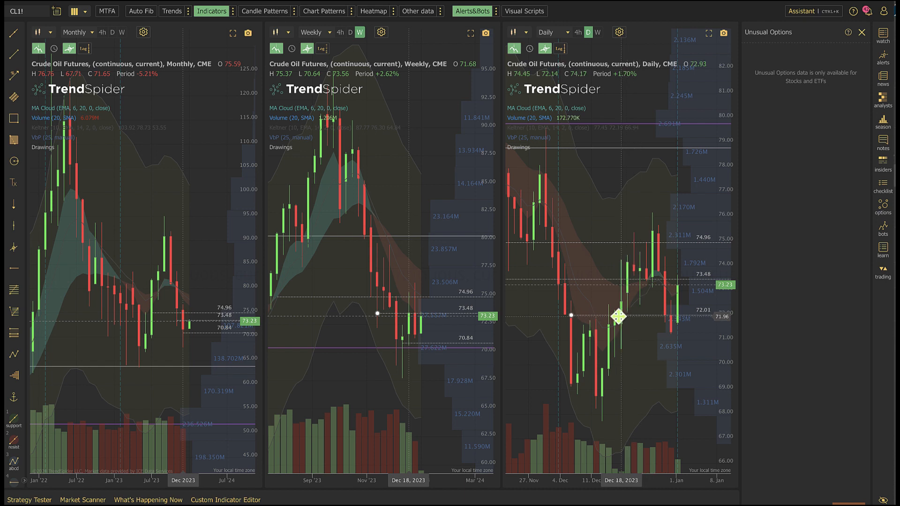
{"action": "mouse_move", "coordinate": [609, 315]}
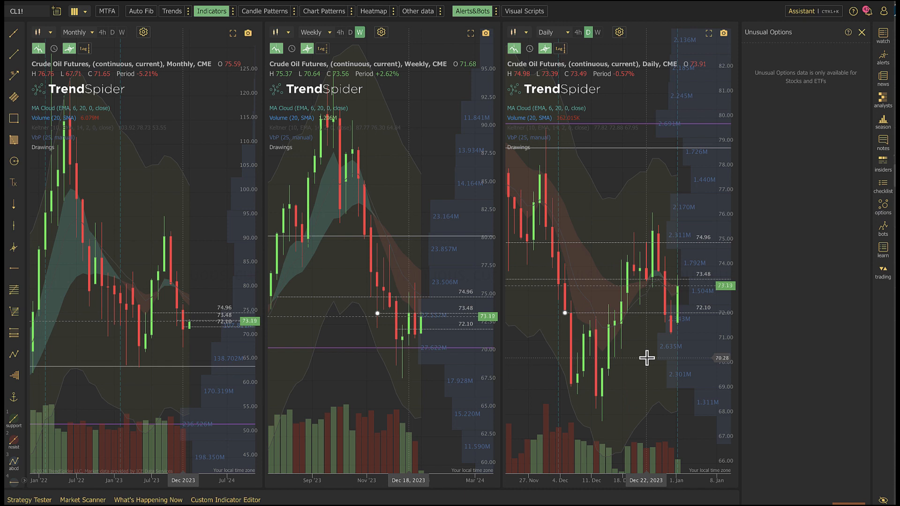
{"action": "mouse_move", "coordinate": [672, 345]}
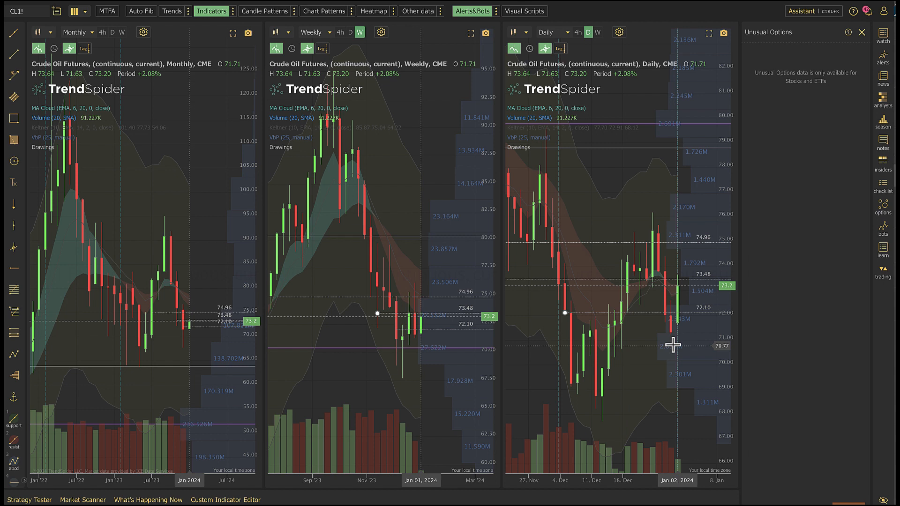
{"action": "mouse_move", "coordinate": [656, 318]}
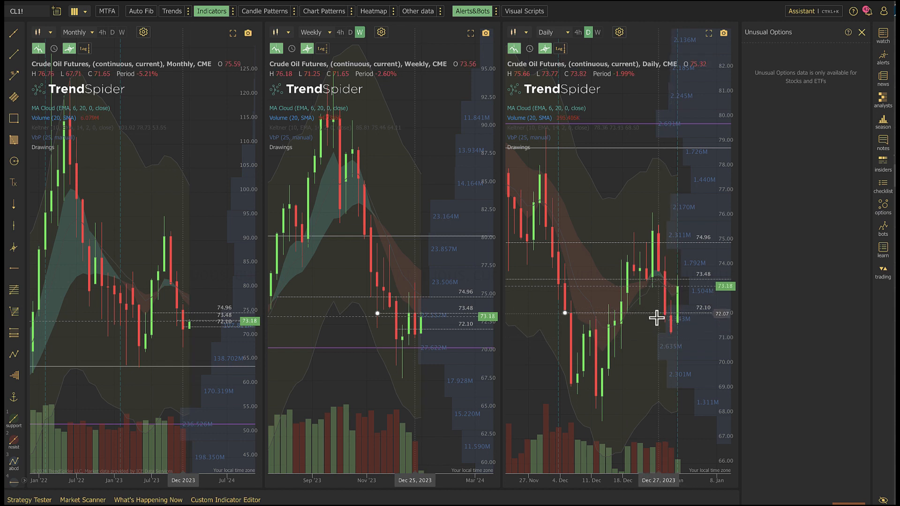
{"action": "mouse_move", "coordinate": [673, 331]}
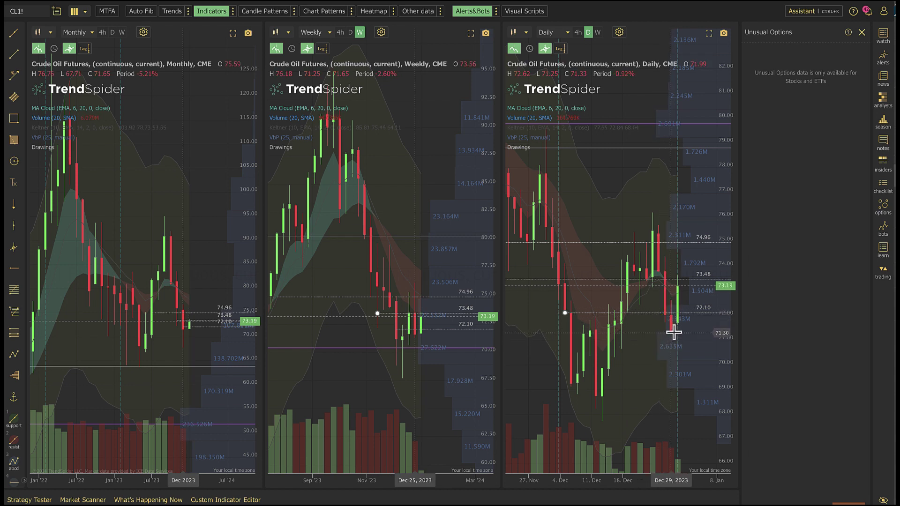
{"action": "mouse_move", "coordinate": [679, 322]}
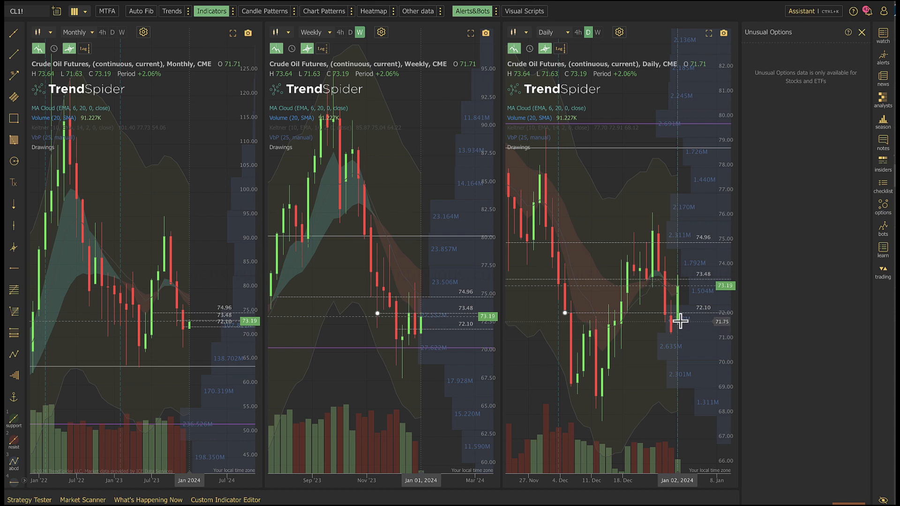
{"action": "mouse_move", "coordinate": [683, 281]}
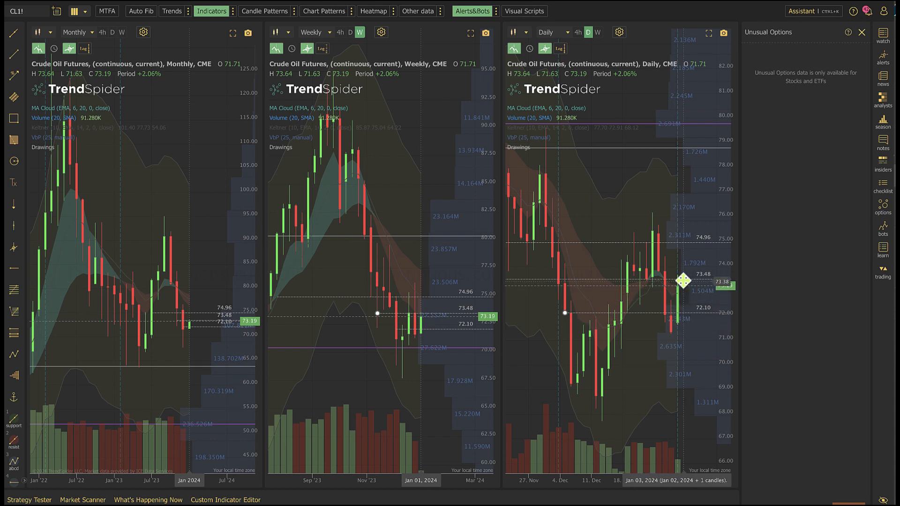
{"action": "mouse_move", "coordinate": [671, 330]}
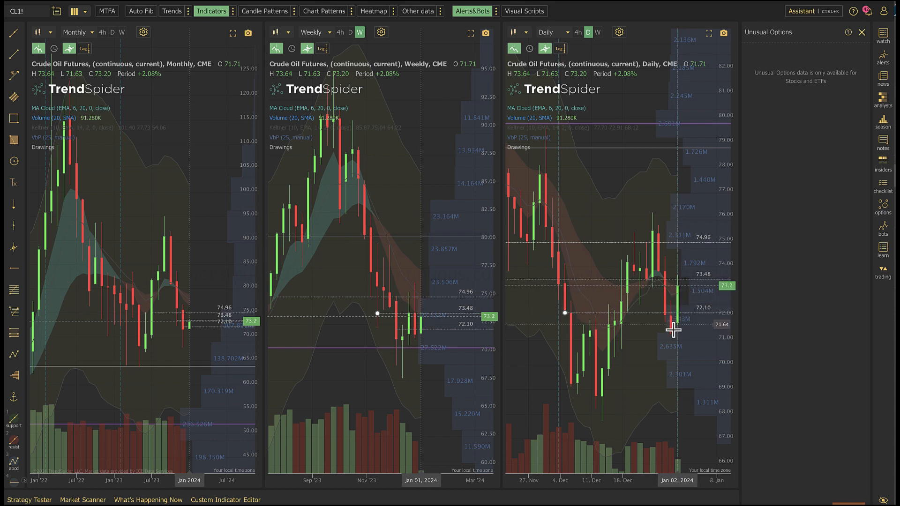
{"action": "mouse_move", "coordinate": [680, 336]}
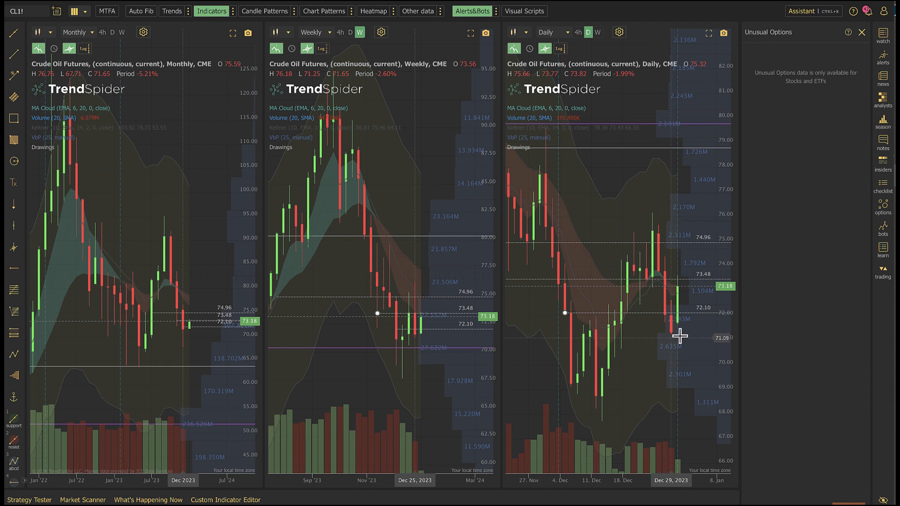
{"action": "mouse_move", "coordinate": [669, 265]}
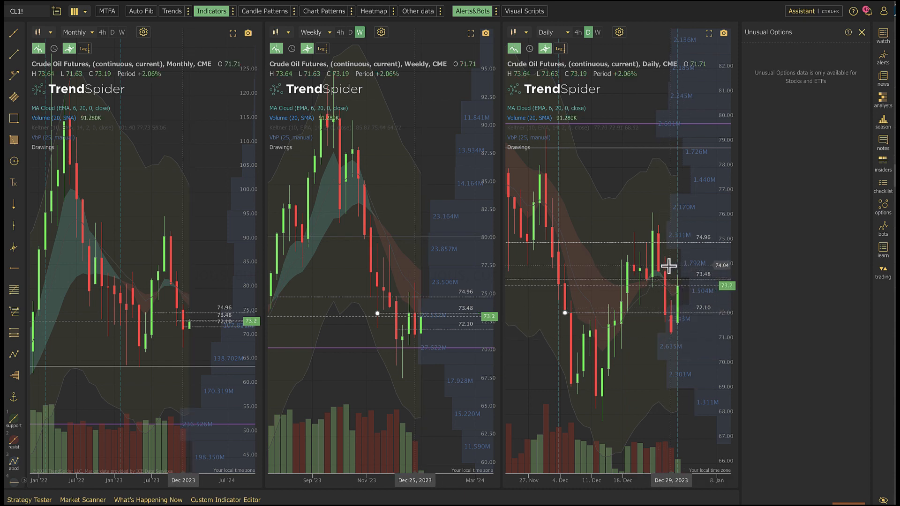
{"action": "mouse_move", "coordinate": [669, 279]}
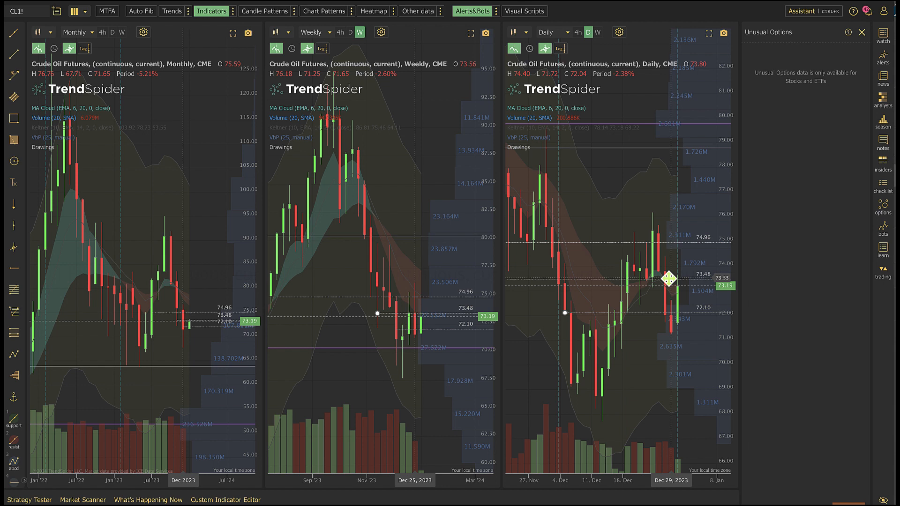
{"action": "mouse_move", "coordinate": [664, 268]}
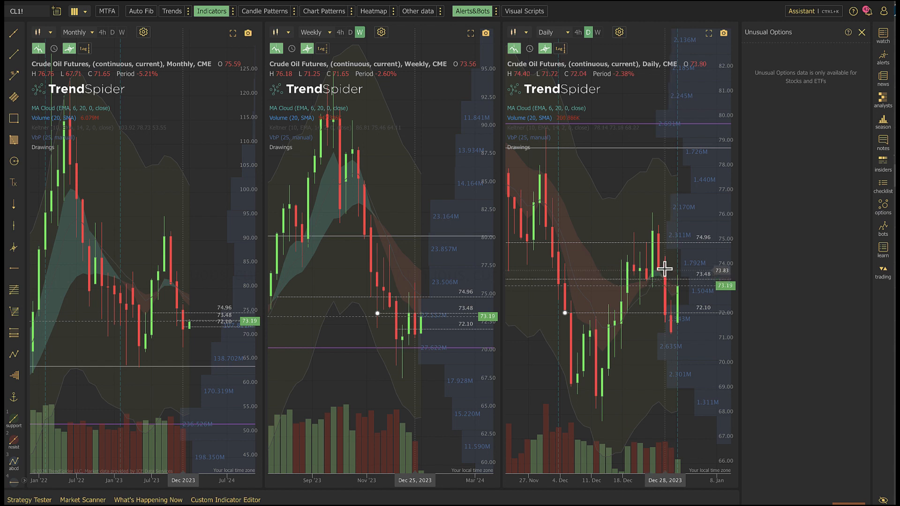
{"action": "mouse_move", "coordinate": [667, 257]}
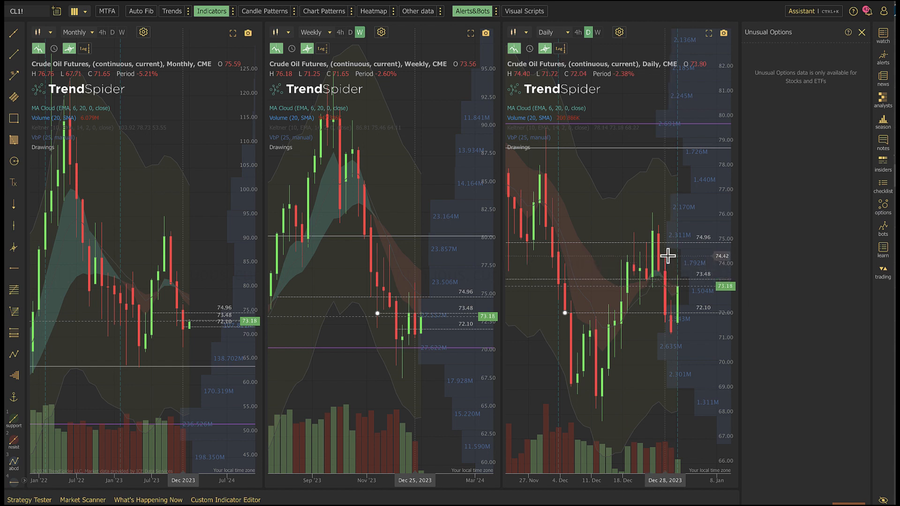
{"action": "mouse_move", "coordinate": [667, 286]}
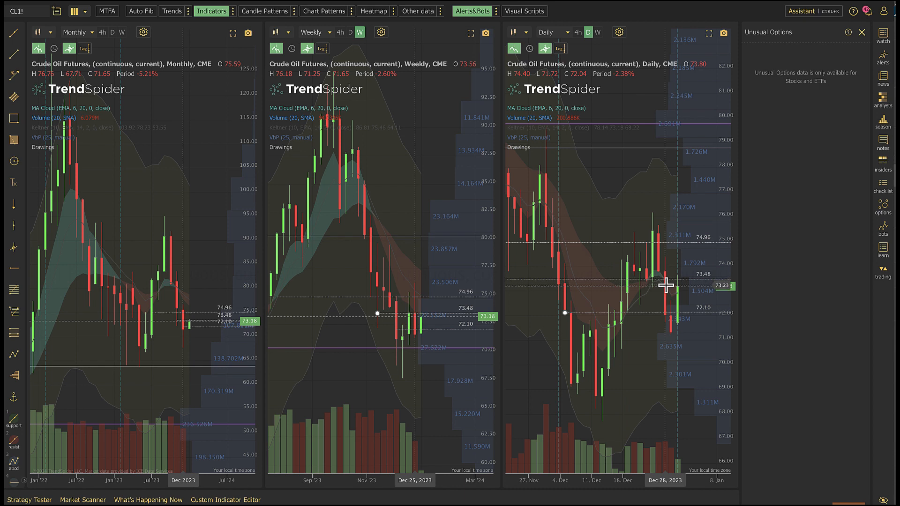
{"action": "mouse_move", "coordinate": [679, 278]}
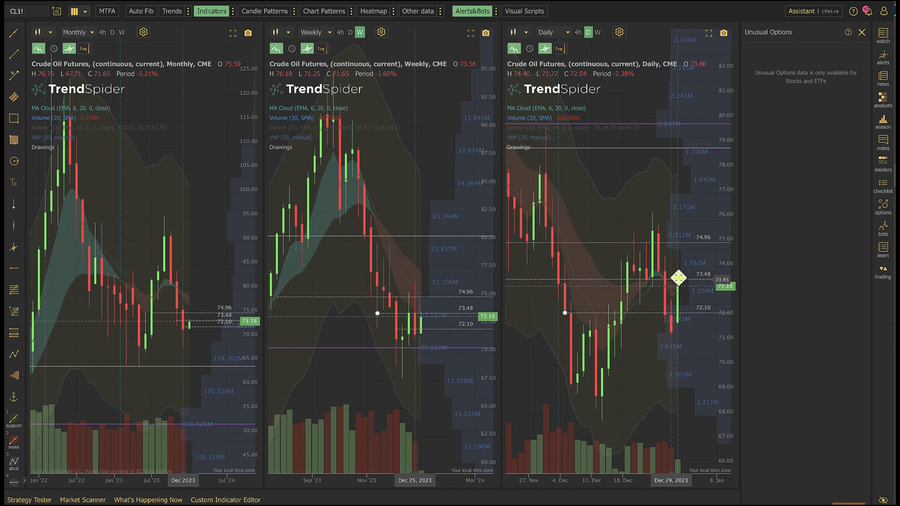
{"action": "mouse_move", "coordinate": [705, 294]}
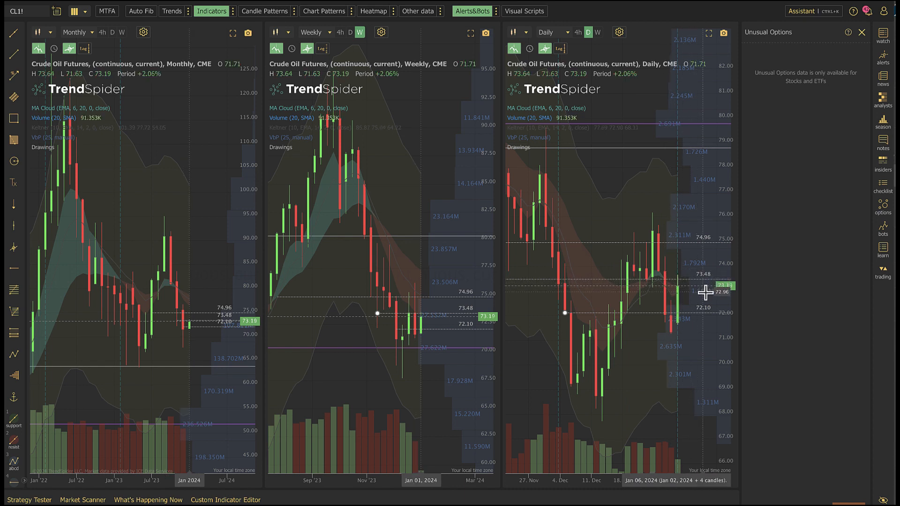
{"action": "mouse_move", "coordinate": [696, 326]}
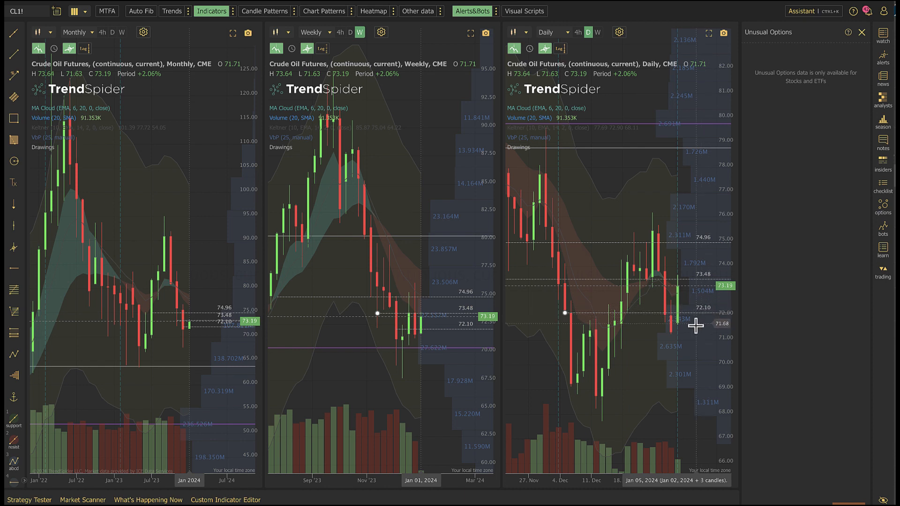
{"action": "mouse_move", "coordinate": [667, 323]}
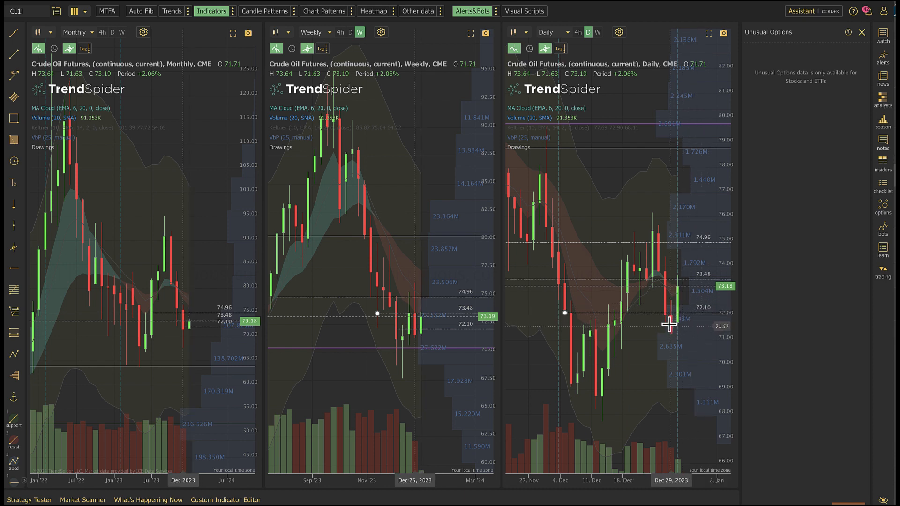
{"action": "mouse_move", "coordinate": [669, 332]}
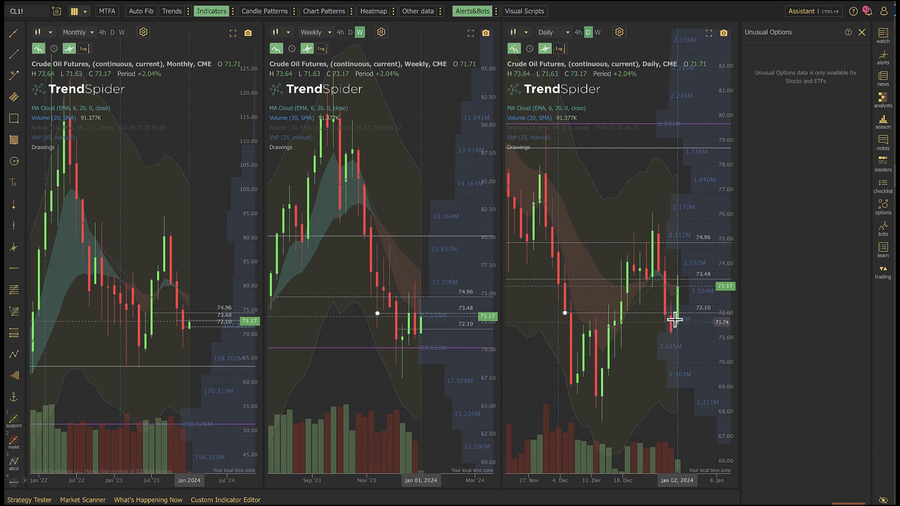
{"action": "mouse_move", "coordinate": [672, 330]}
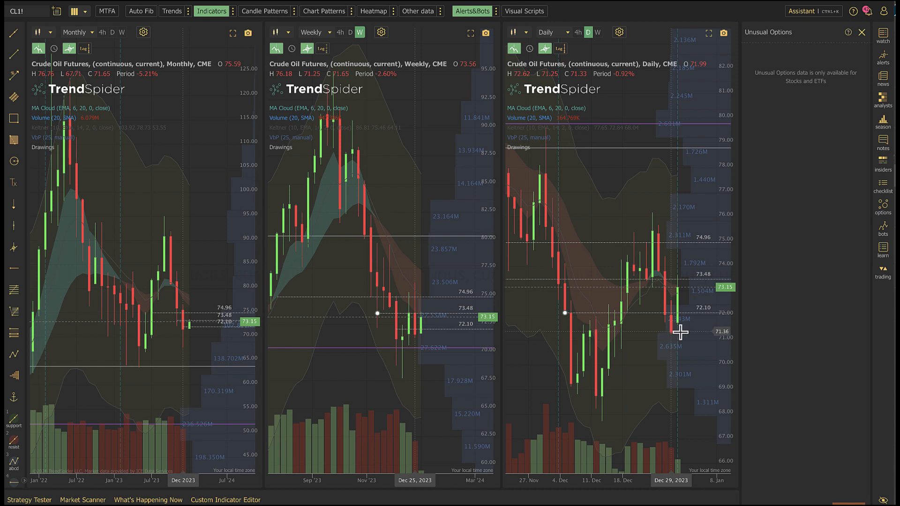
{"action": "mouse_move", "coordinate": [619, 322]}
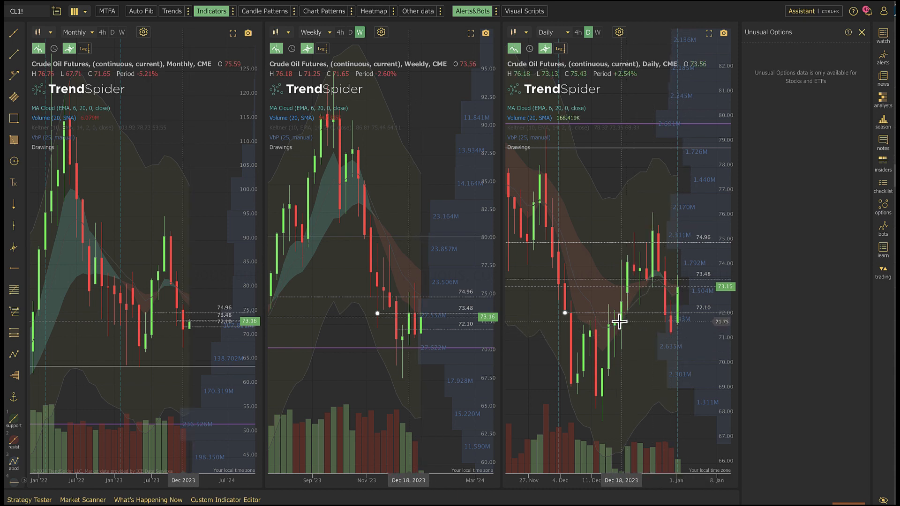
{"action": "mouse_move", "coordinate": [703, 321]}
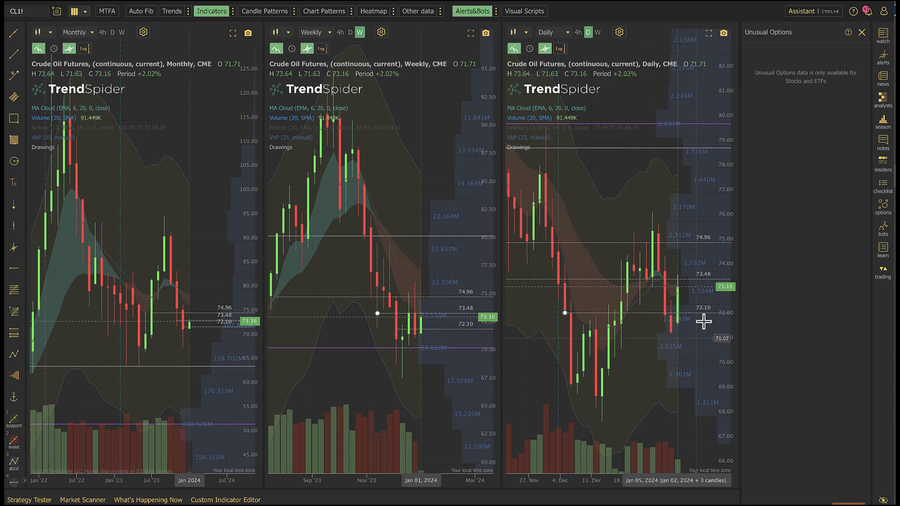
{"action": "mouse_move", "coordinate": [716, 181]}
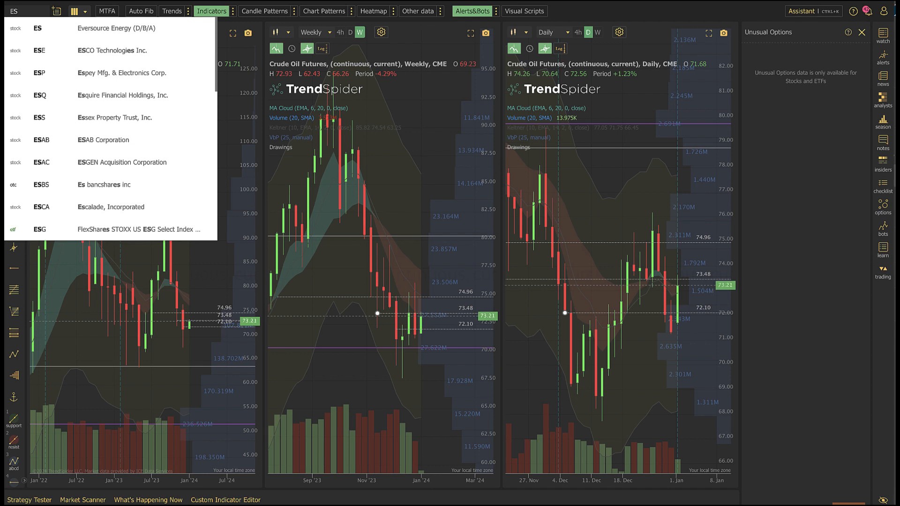
{"action": "type", "text": "1"}
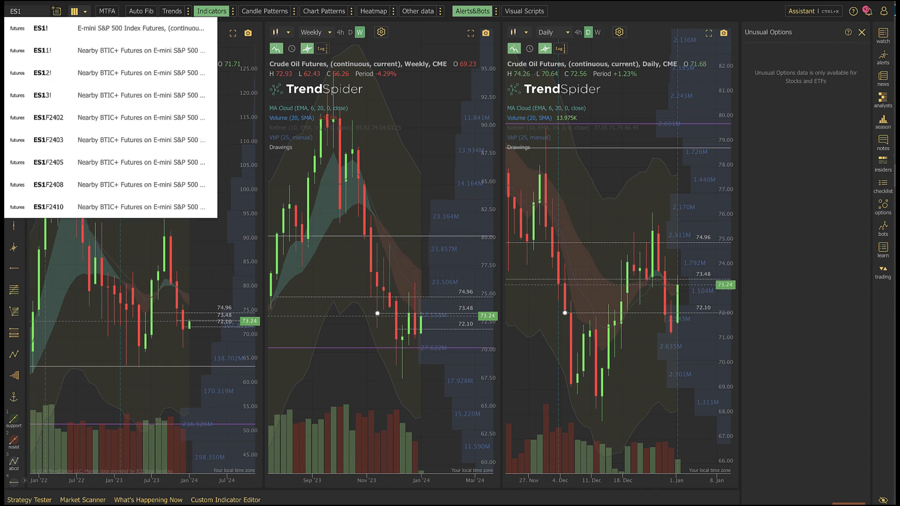
{"action": "mouse_move", "coordinate": [77, 37]}
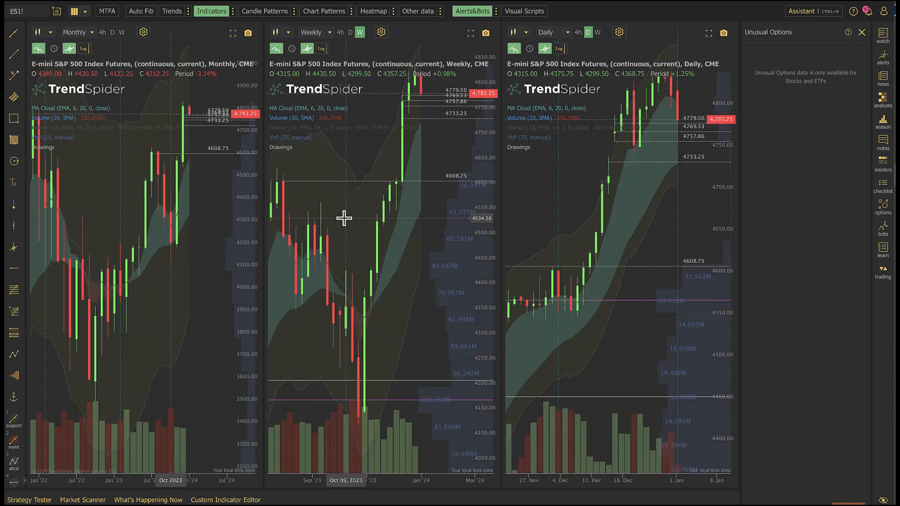
{"action": "mouse_move", "coordinate": [281, 189]}
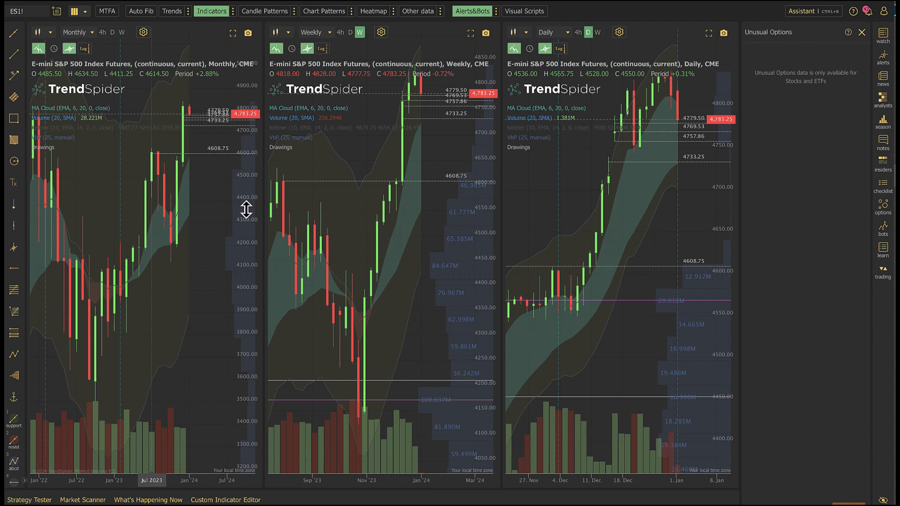
{"action": "mouse_move", "coordinate": [247, 186]}
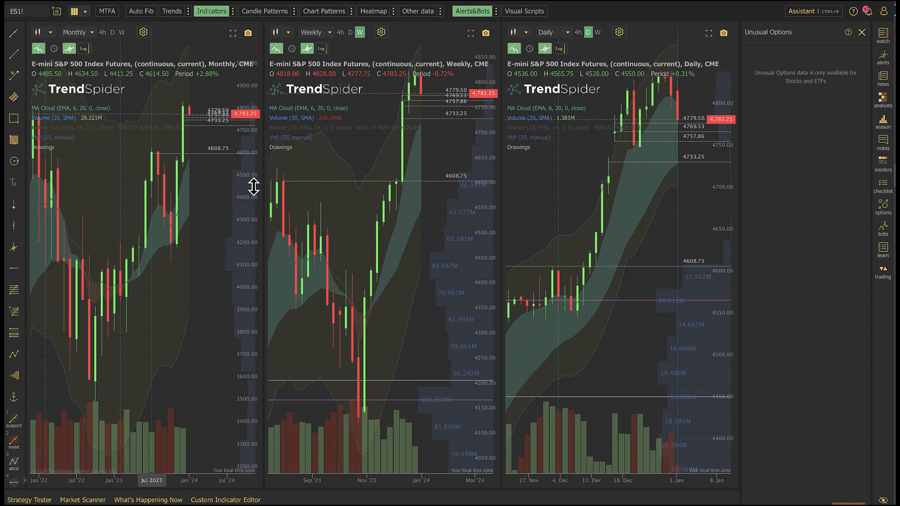
{"action": "mouse_move", "coordinate": [254, 144]}
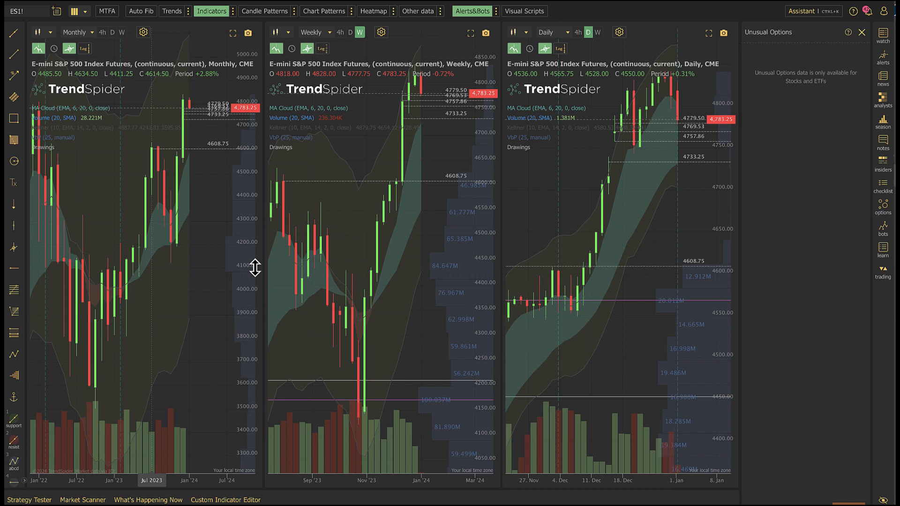
{"action": "mouse_move", "coordinate": [251, 268]}
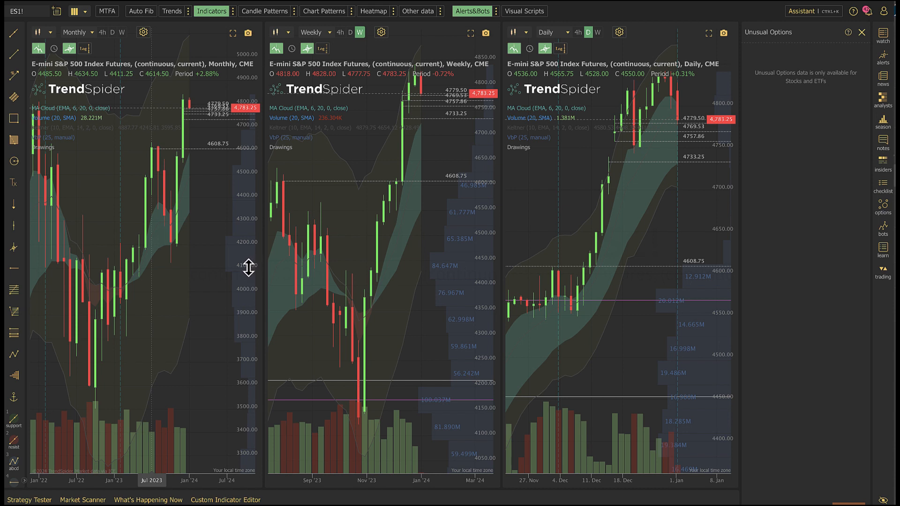
{"action": "mouse_move", "coordinate": [440, 172]}
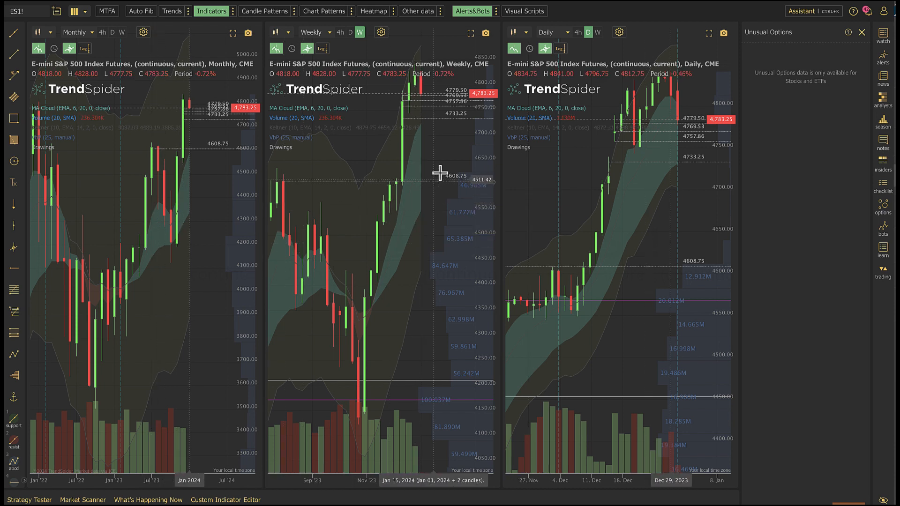